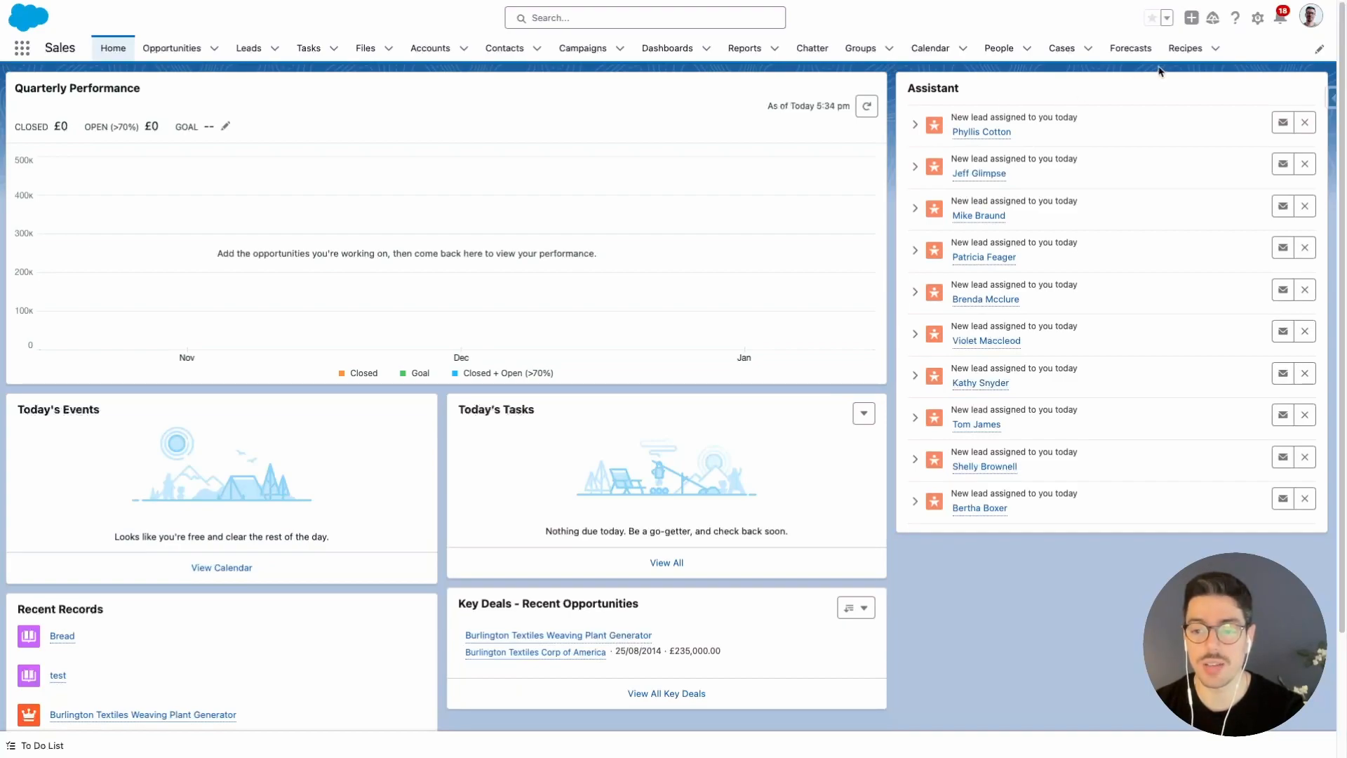
Open the Bread record from the Recipes list to review its layout.
click(1186, 48)
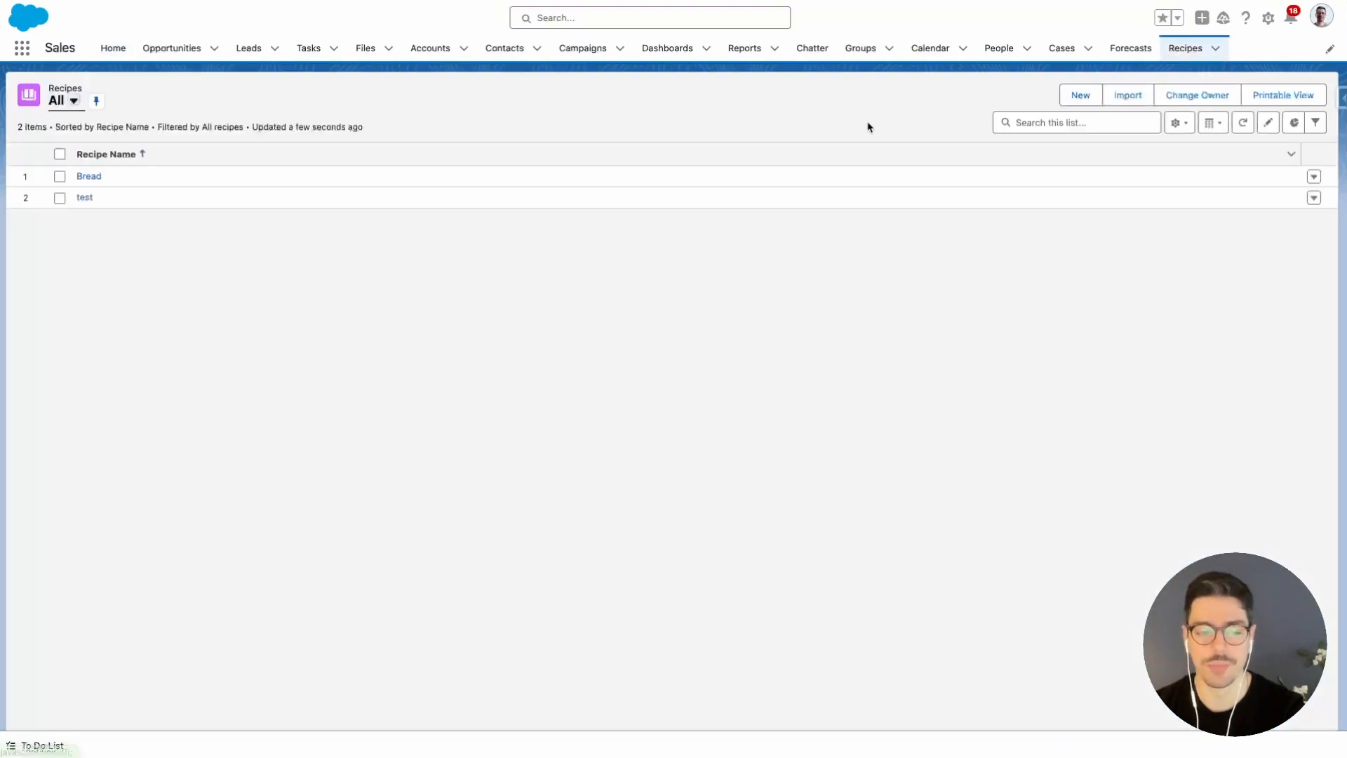
mouse_move(88, 178)
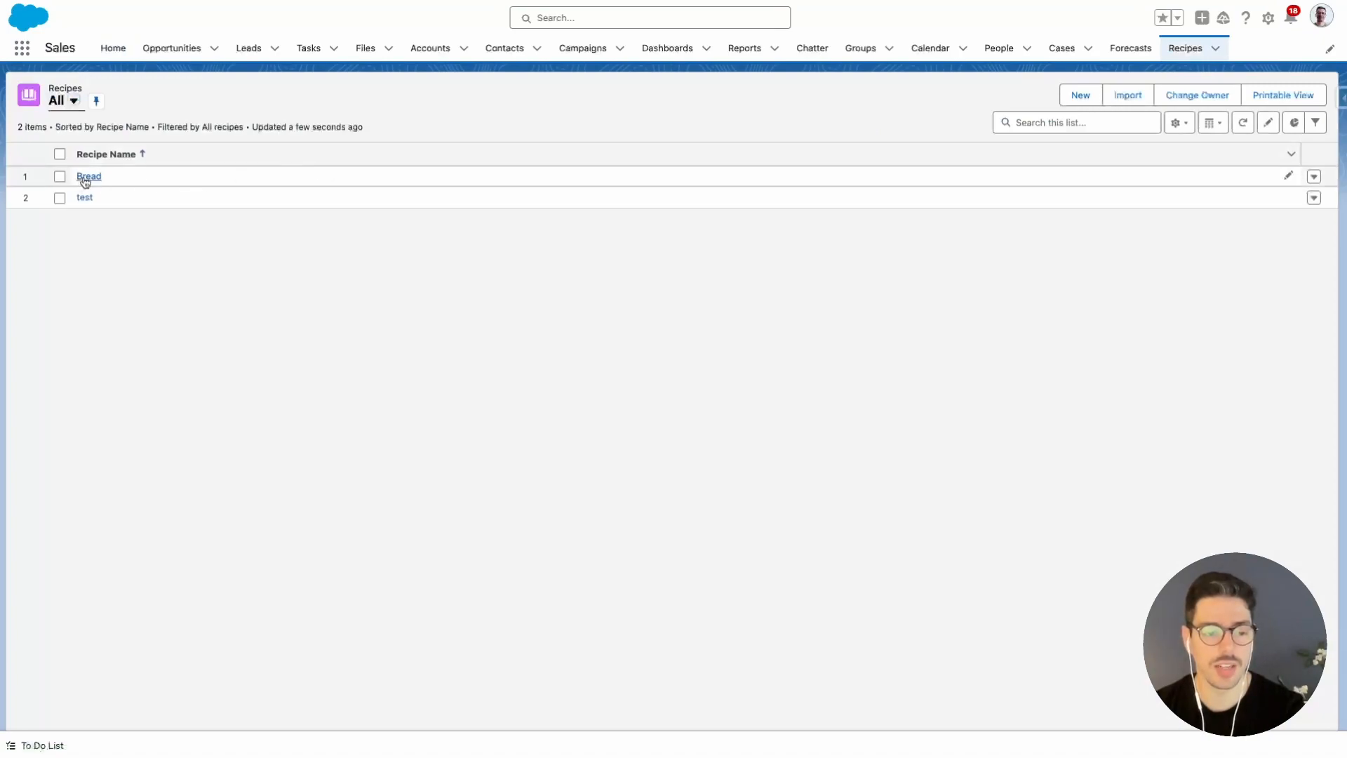
click(89, 176)
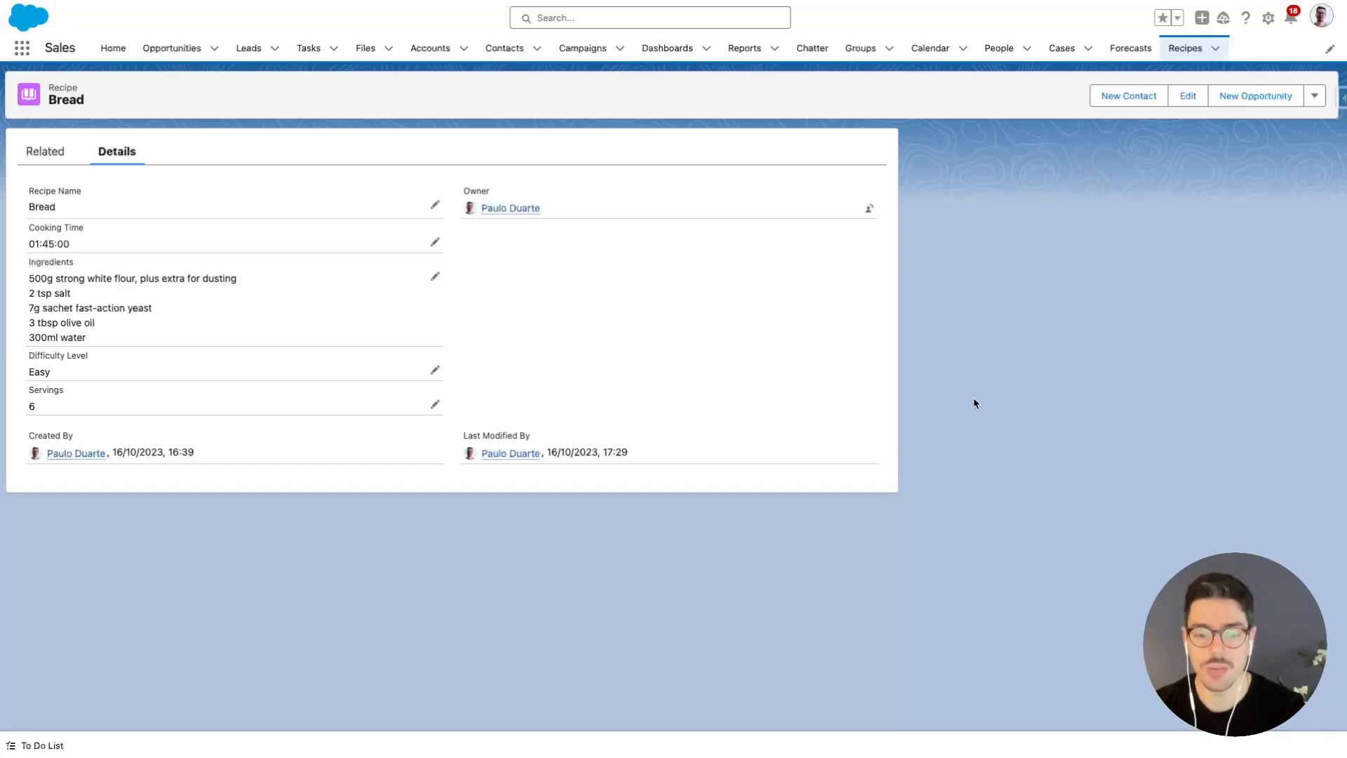
mouse_move(720, 390)
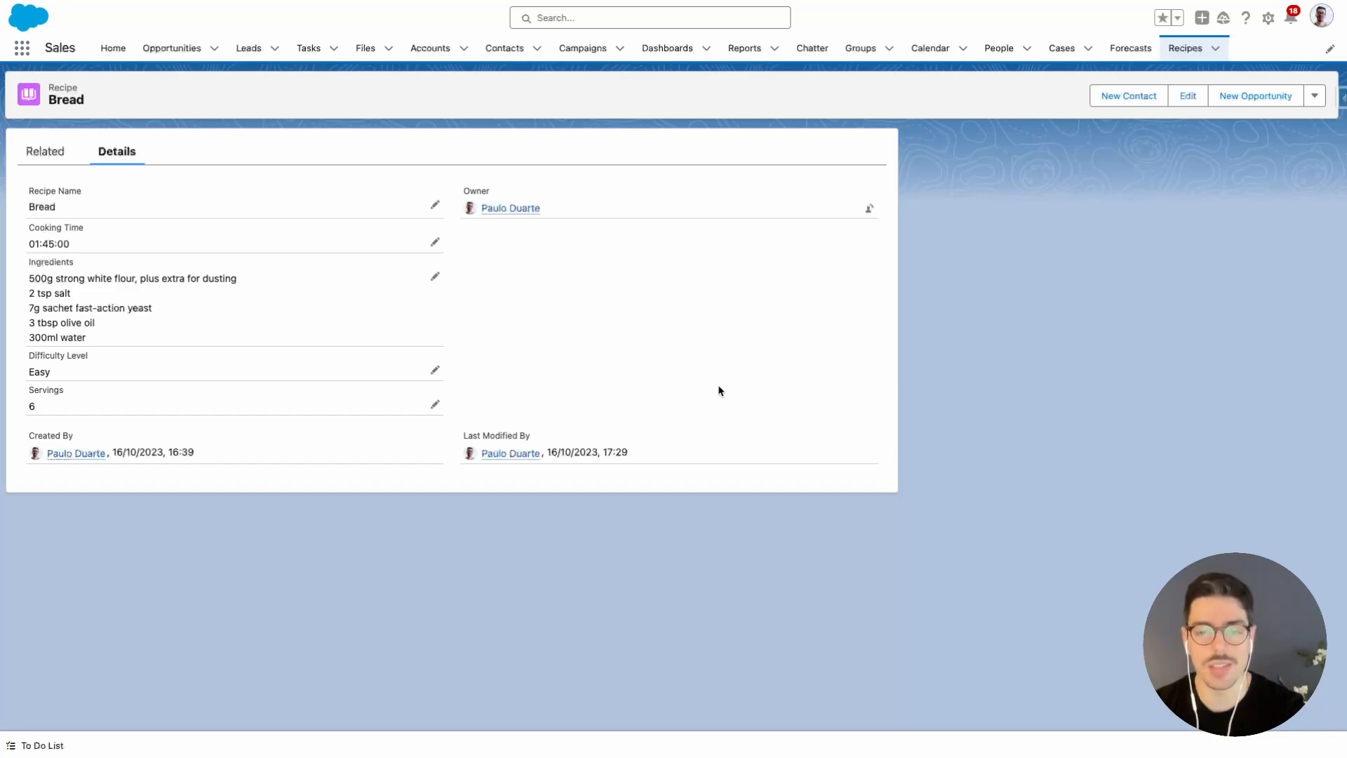
mouse_move(998, 384)
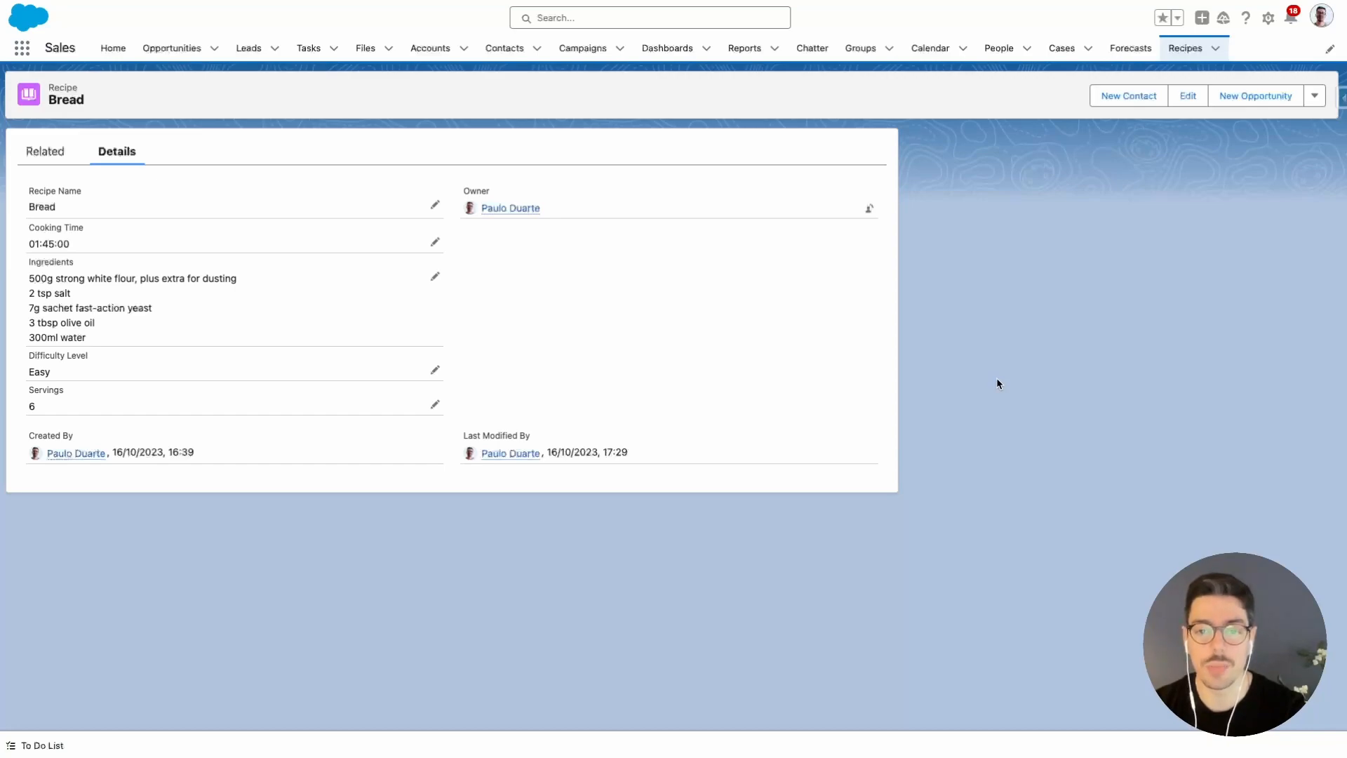
mouse_move(1046, 256)
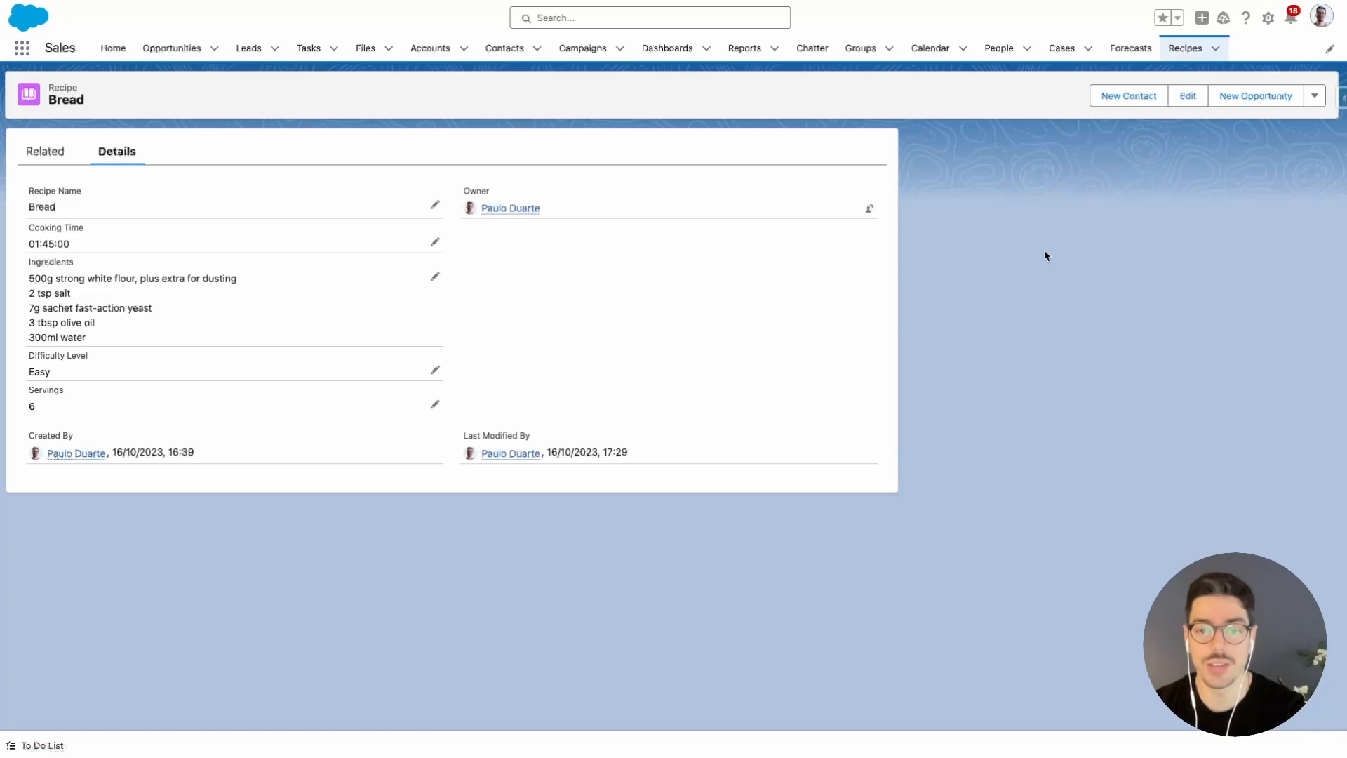
Go from Setup to Object Manager and open the Recipe object found by searching 'recipe'.
click(1266, 18)
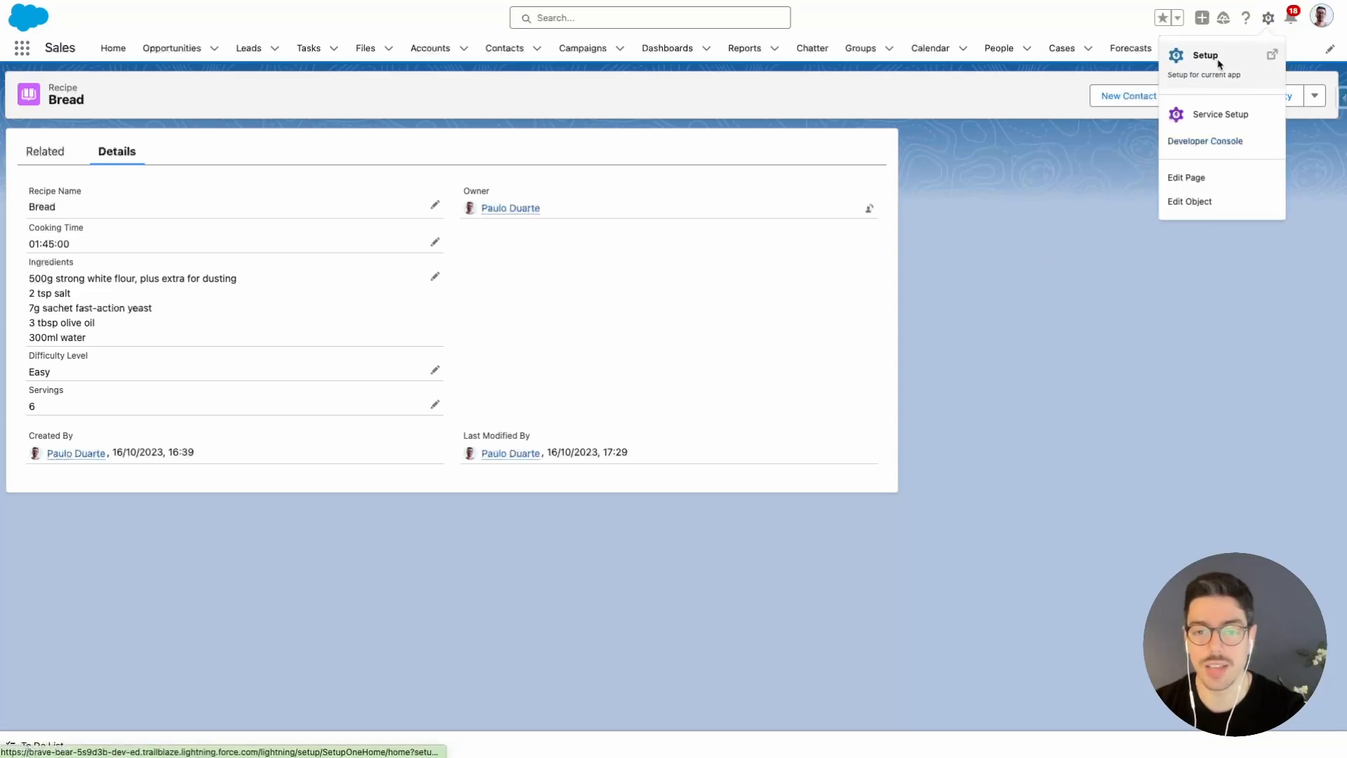
click(1205, 55)
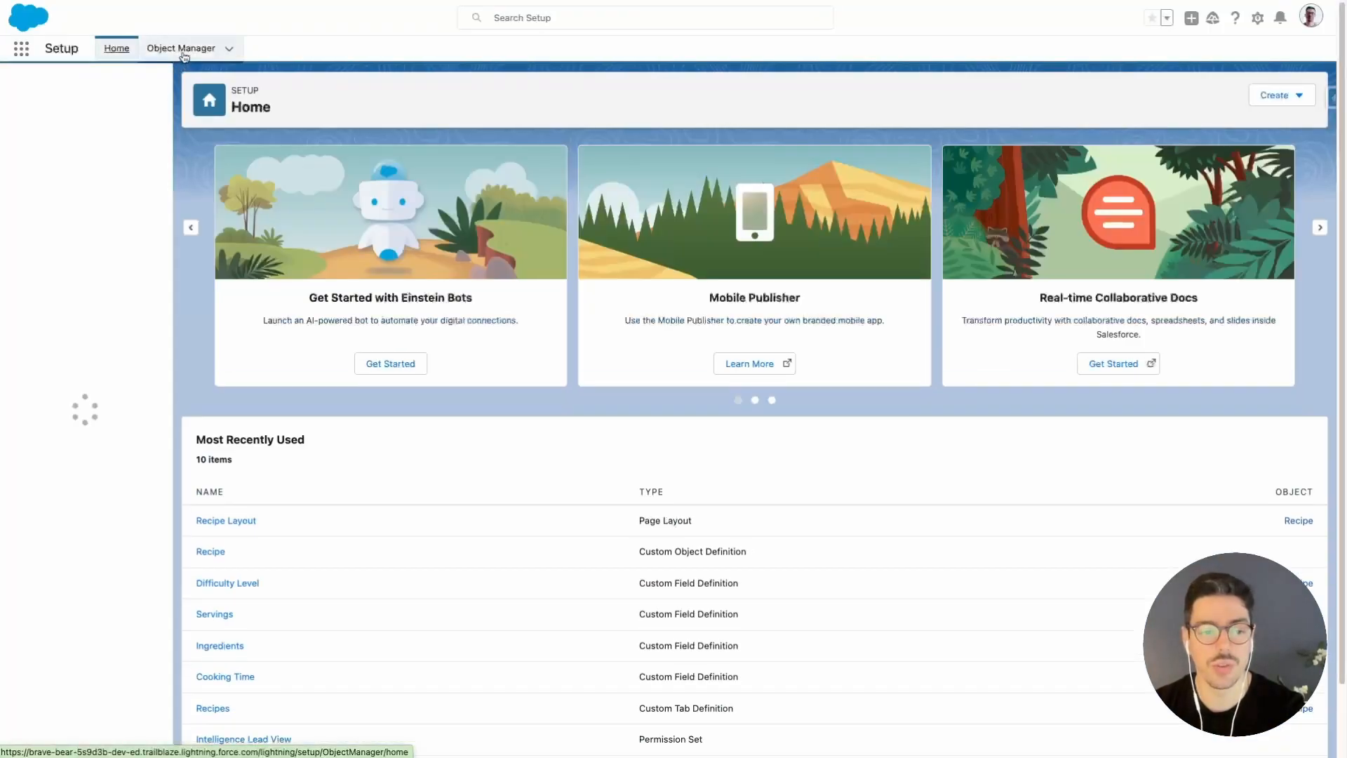
click(180, 48)
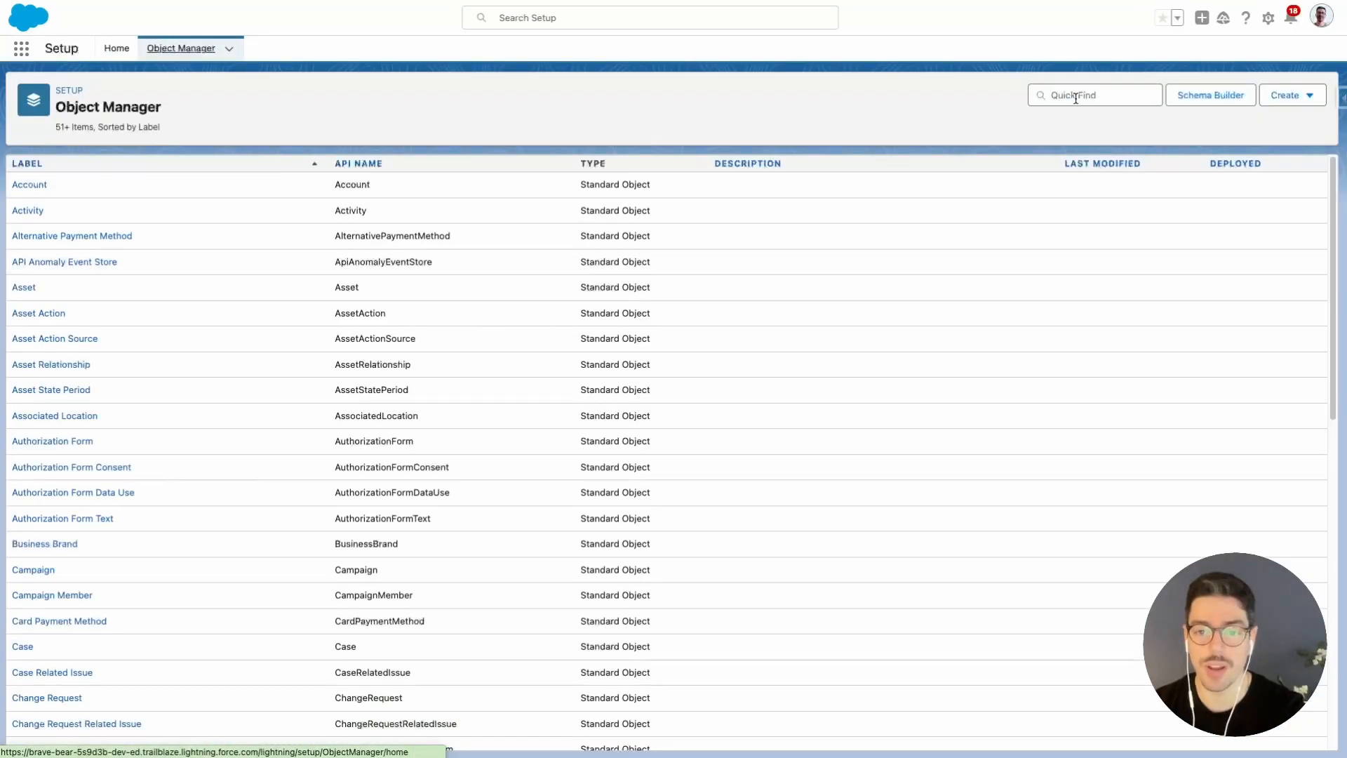
text(recipe)
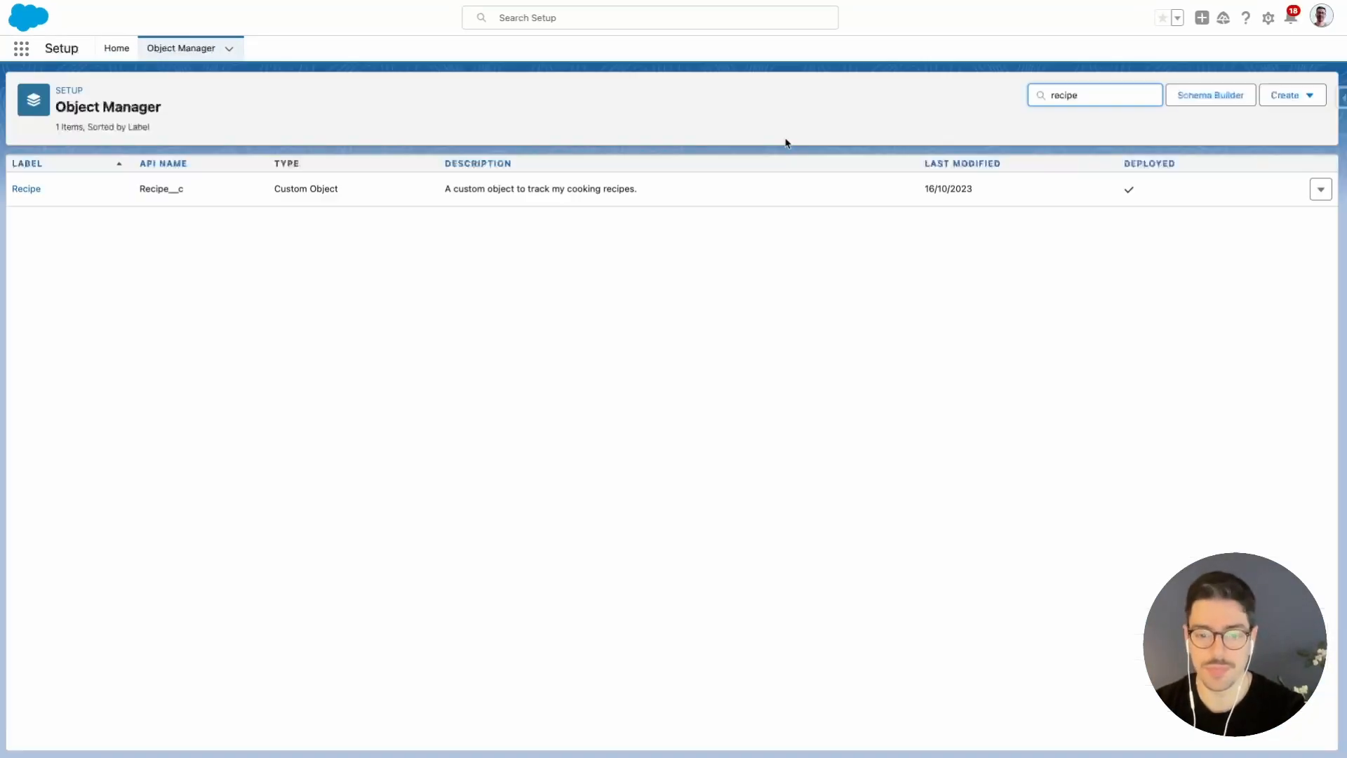
click(26, 189)
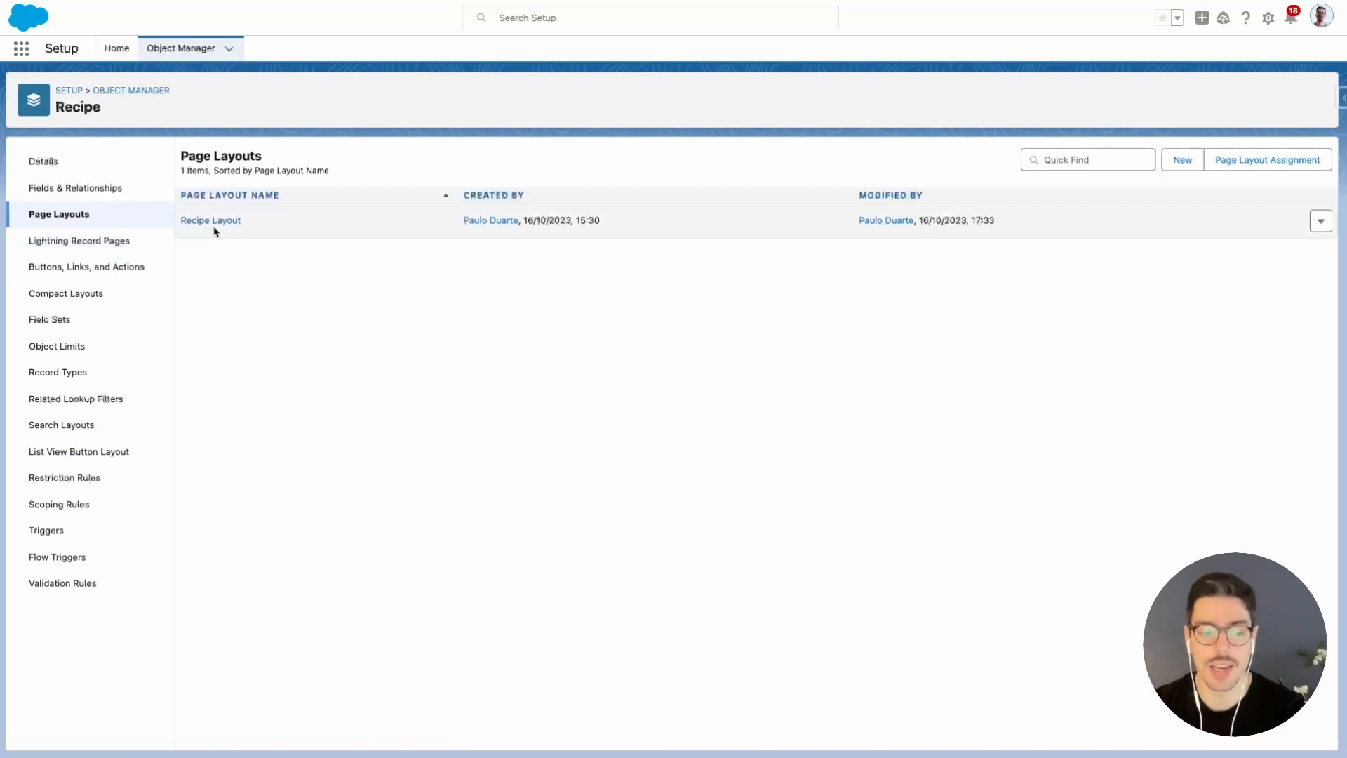
Open Recipe Layout in the editor and browse its Quick Actions, Related Lists and Fields palettes.
click(211, 220)
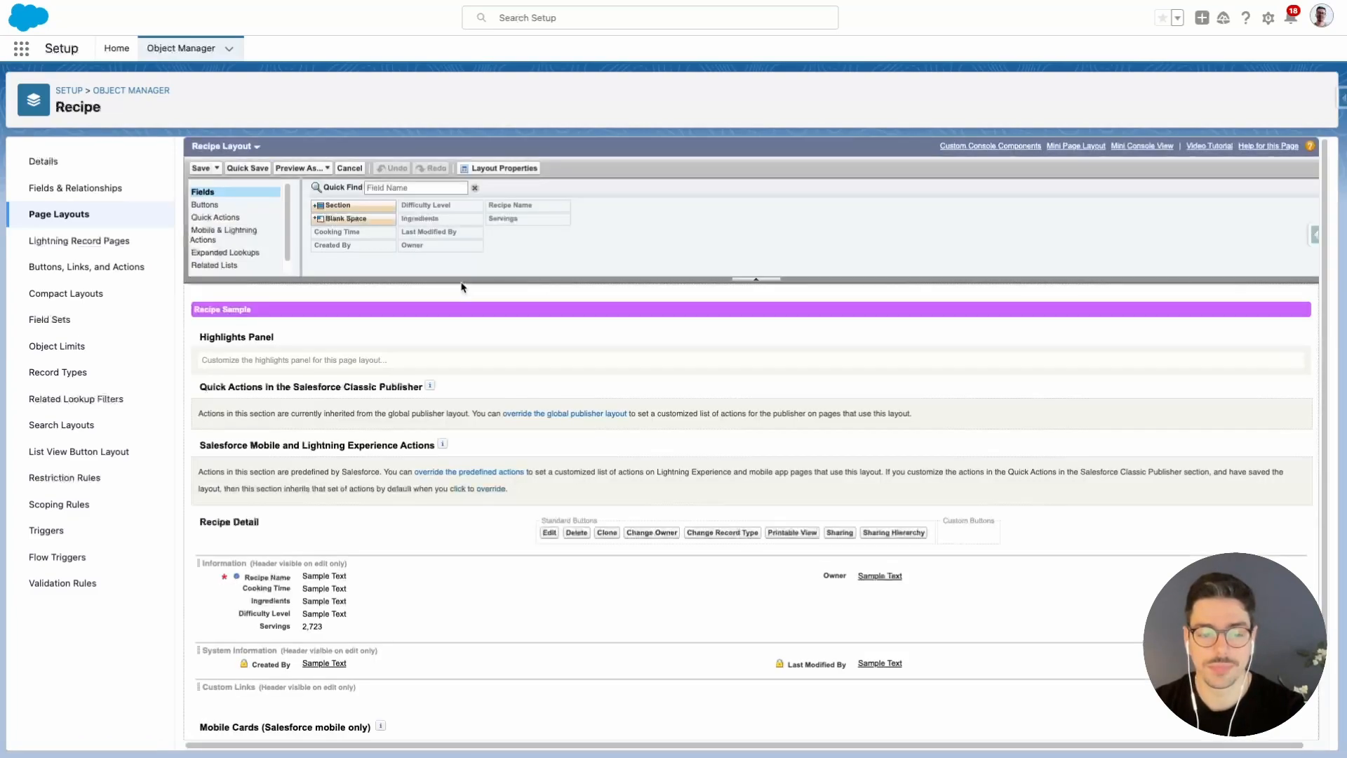
mouse_move(588, 379)
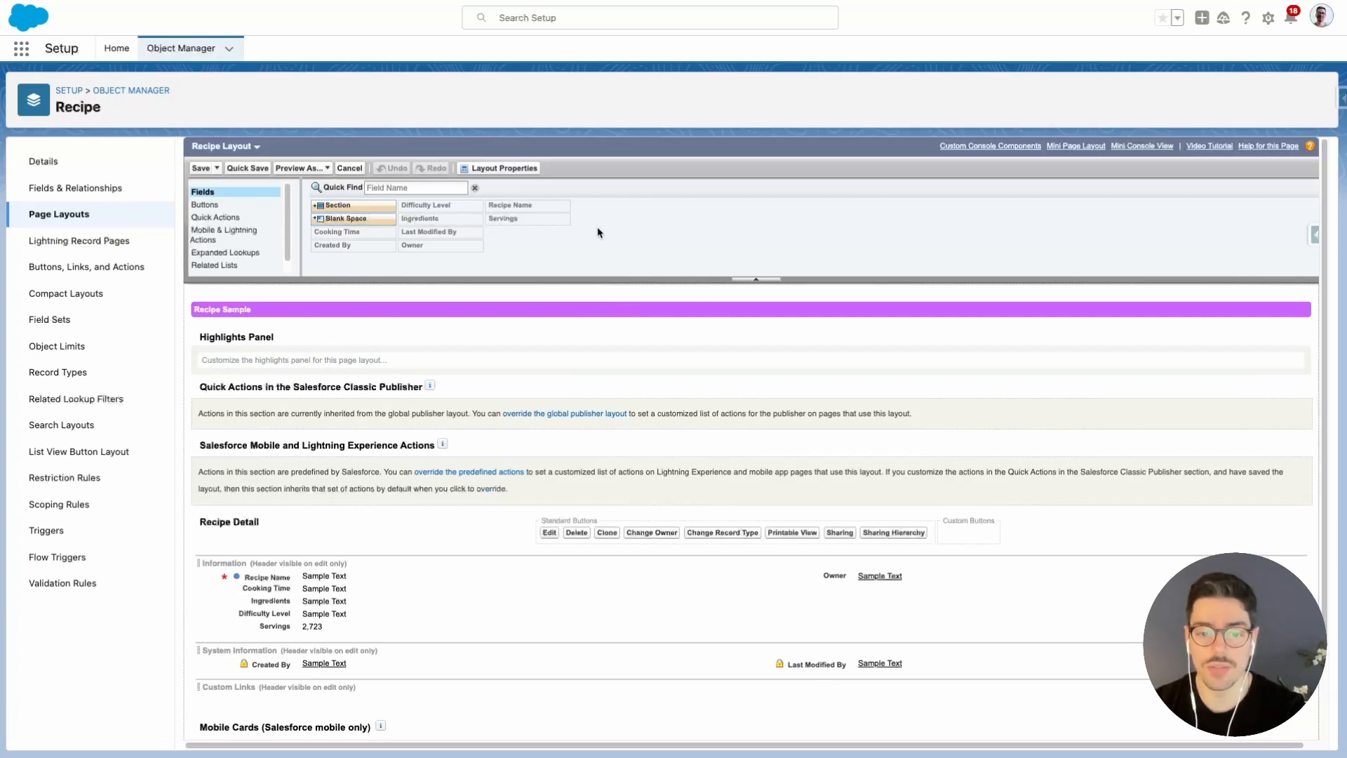
mouse_move(589, 260)
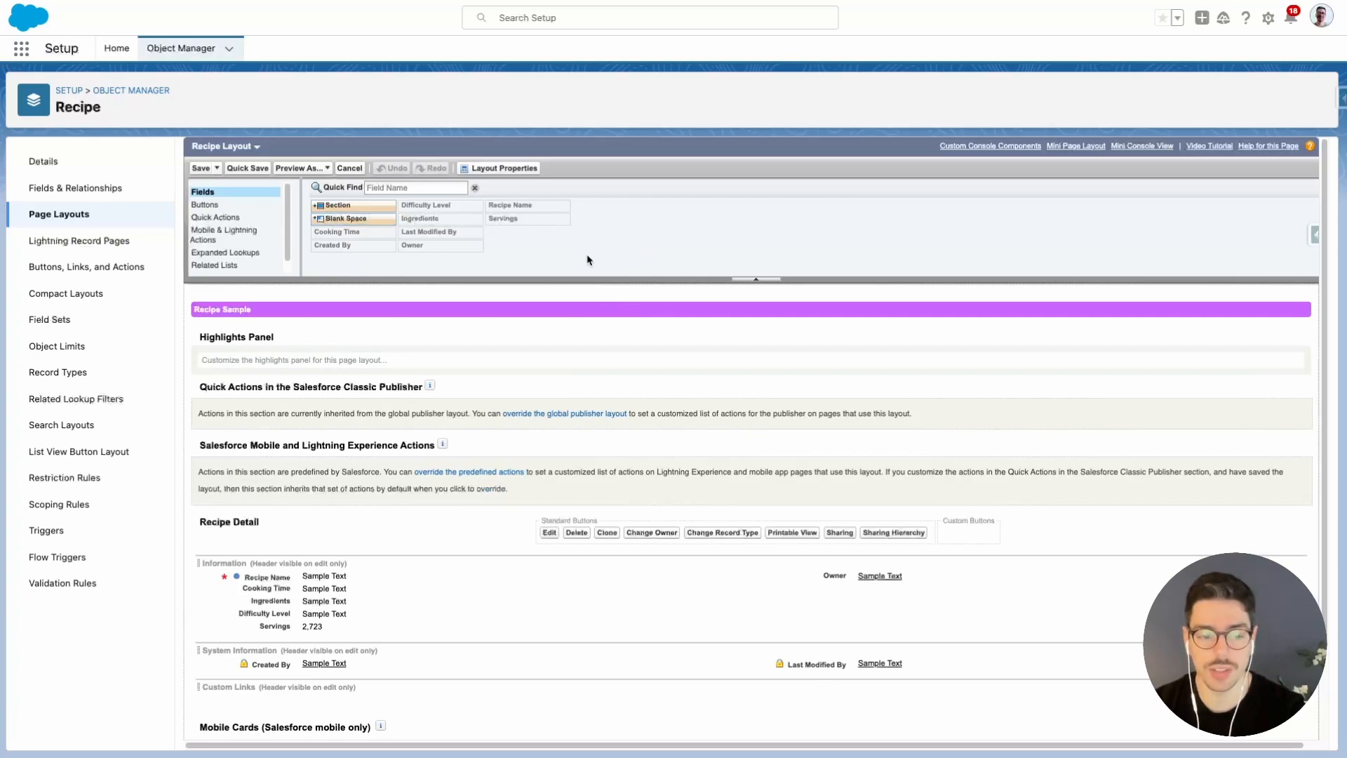
click(215, 218)
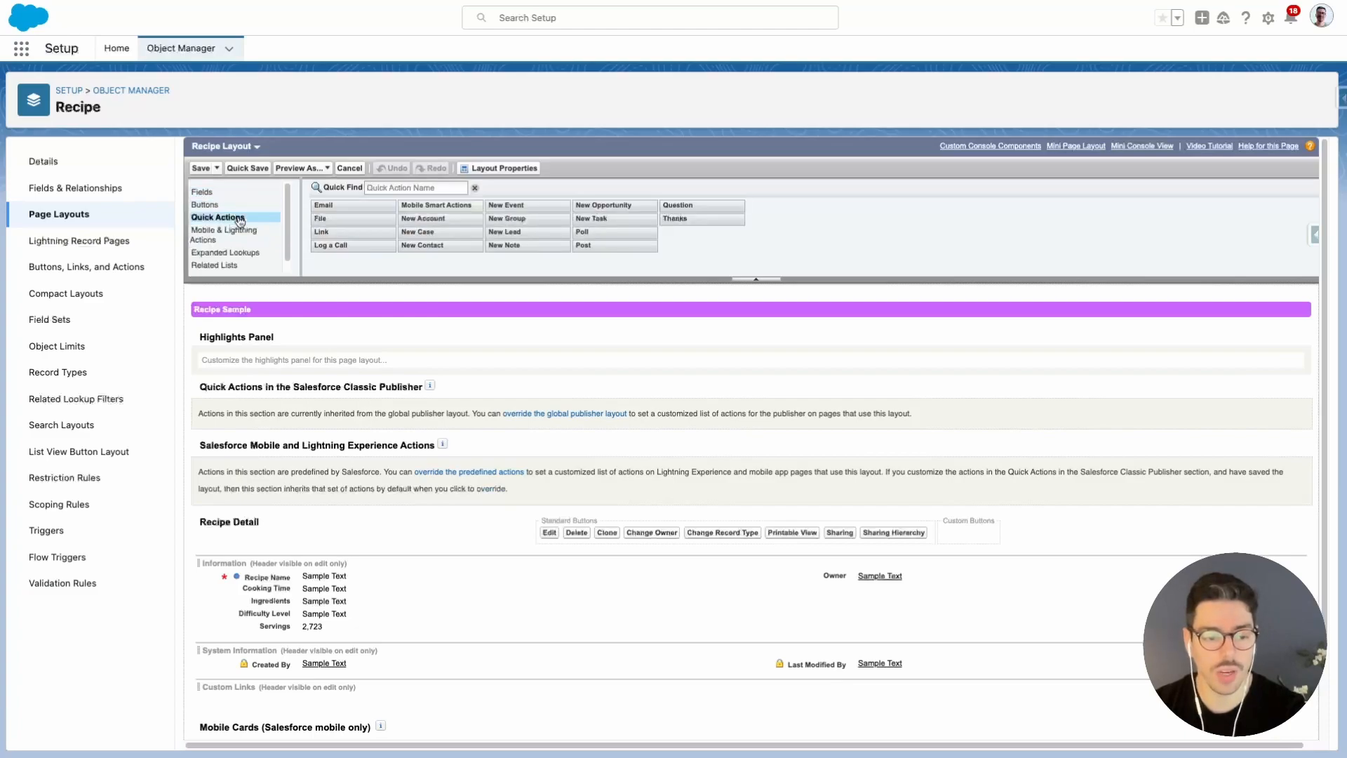
click(216, 237)
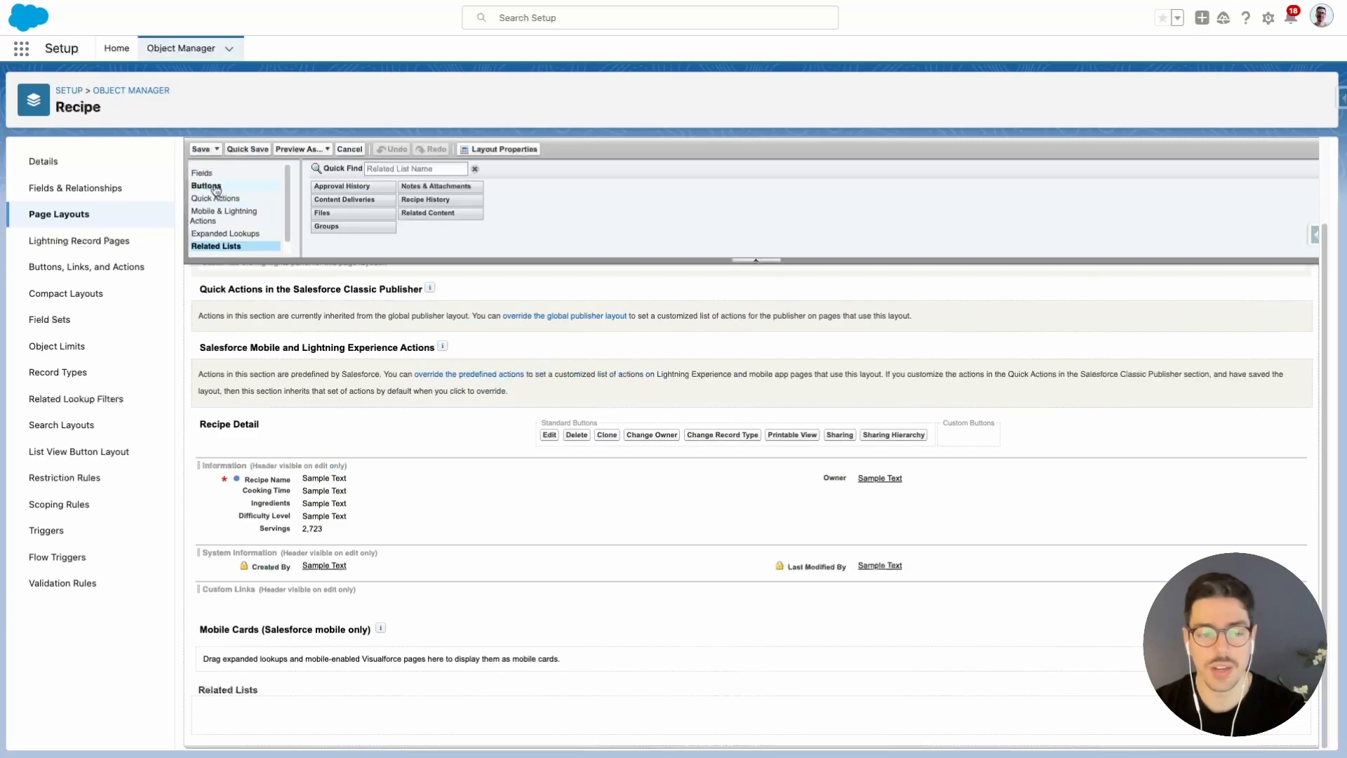
click(202, 172)
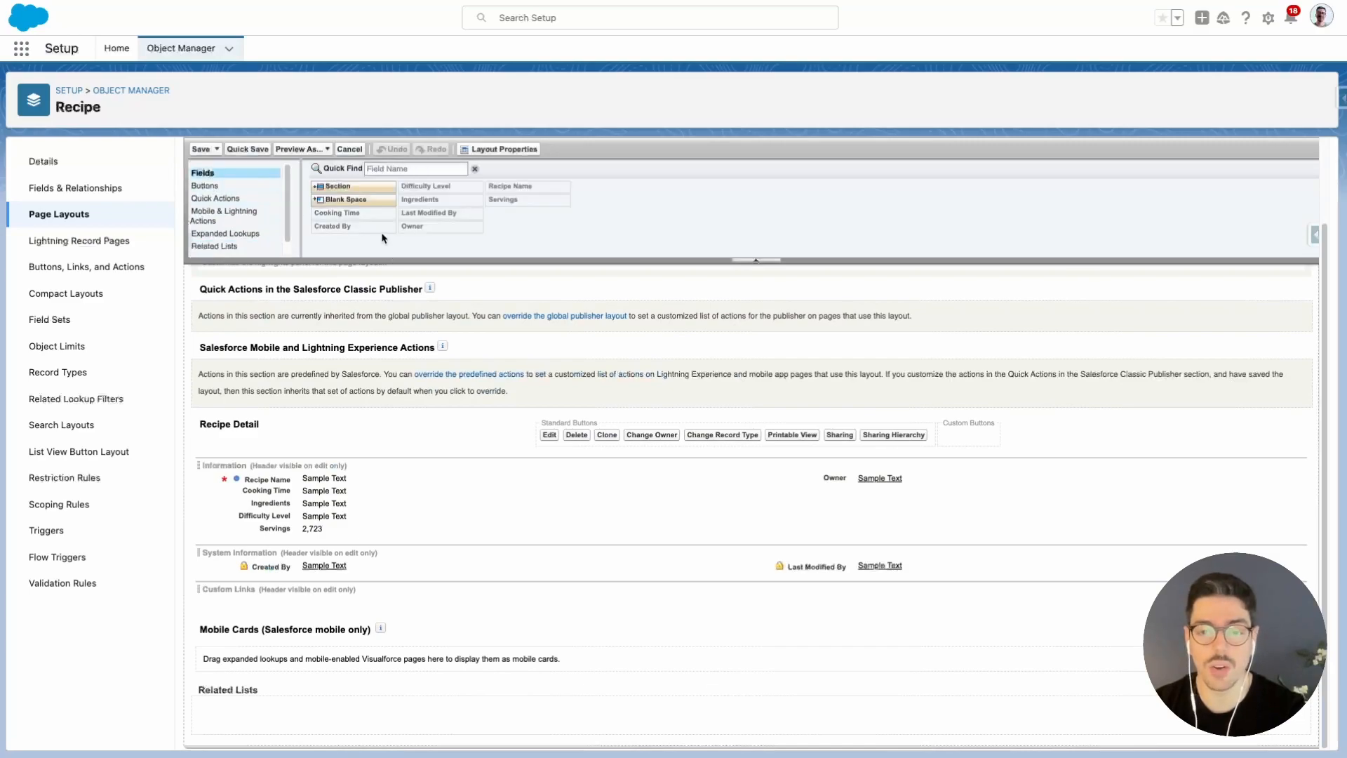
mouse_move(439, 226)
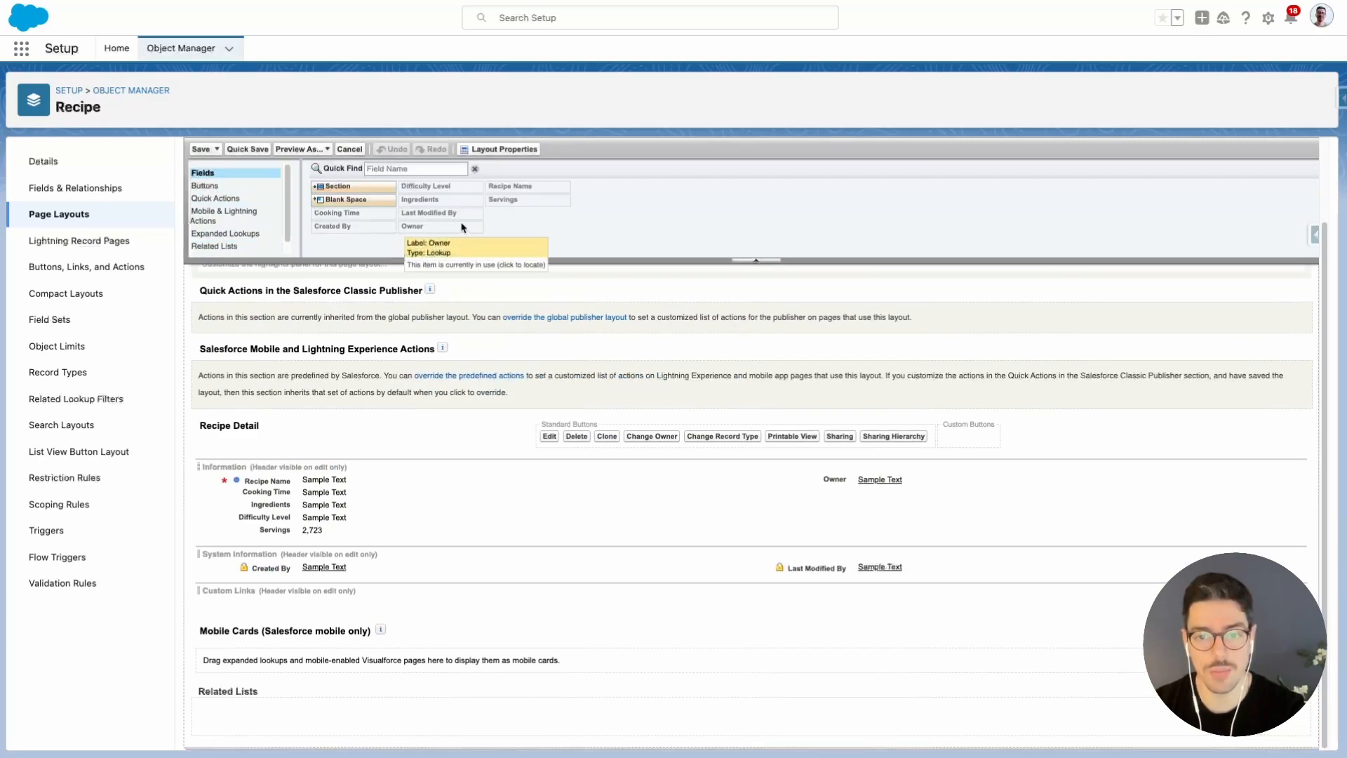
mouse_move(550, 230)
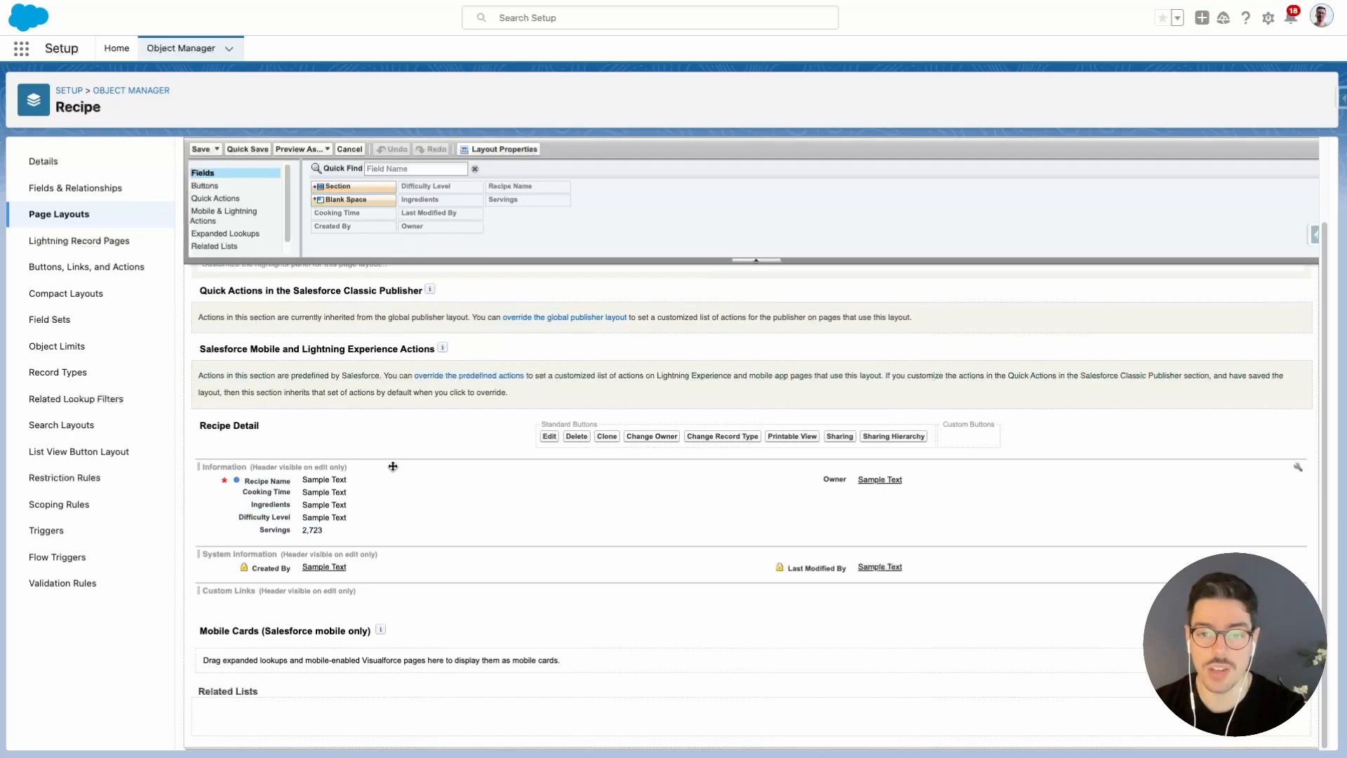
mouse_move(414, 517)
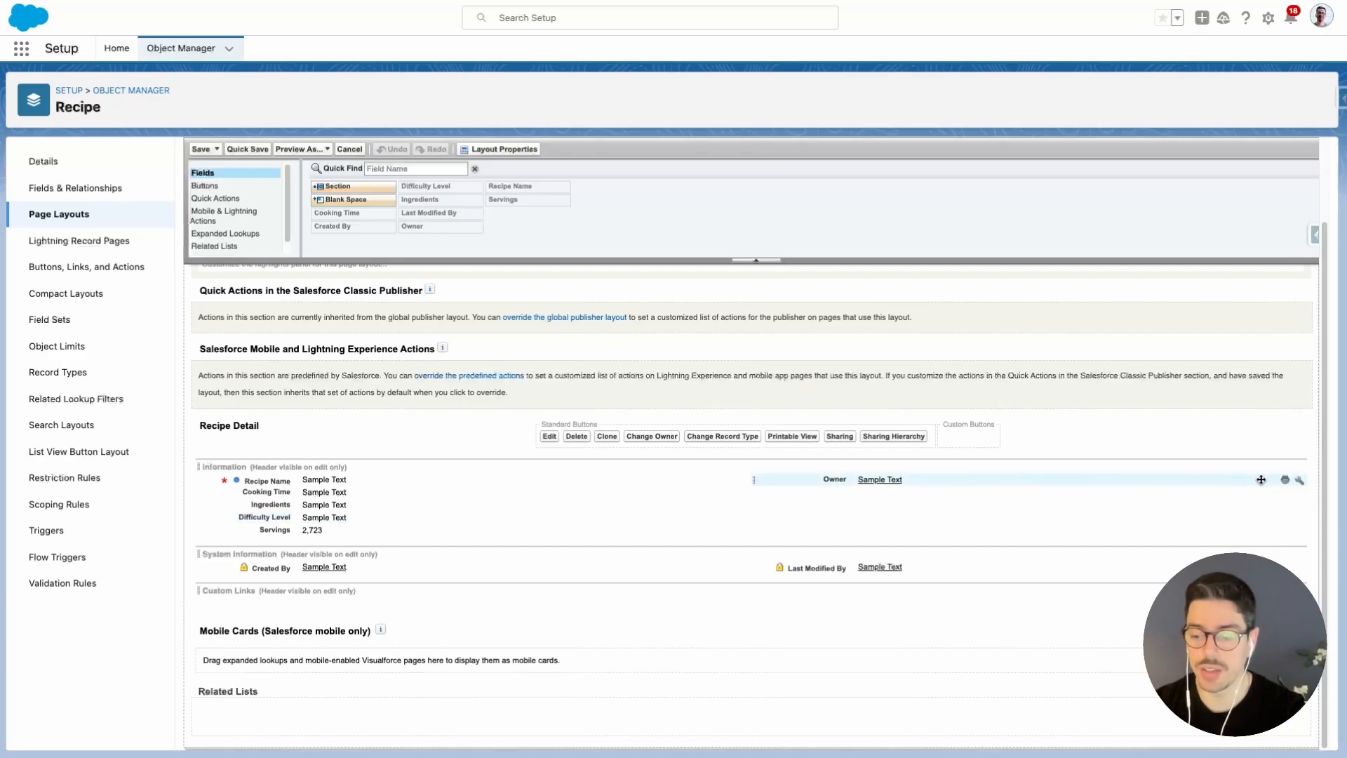
mouse_move(1282, 484)
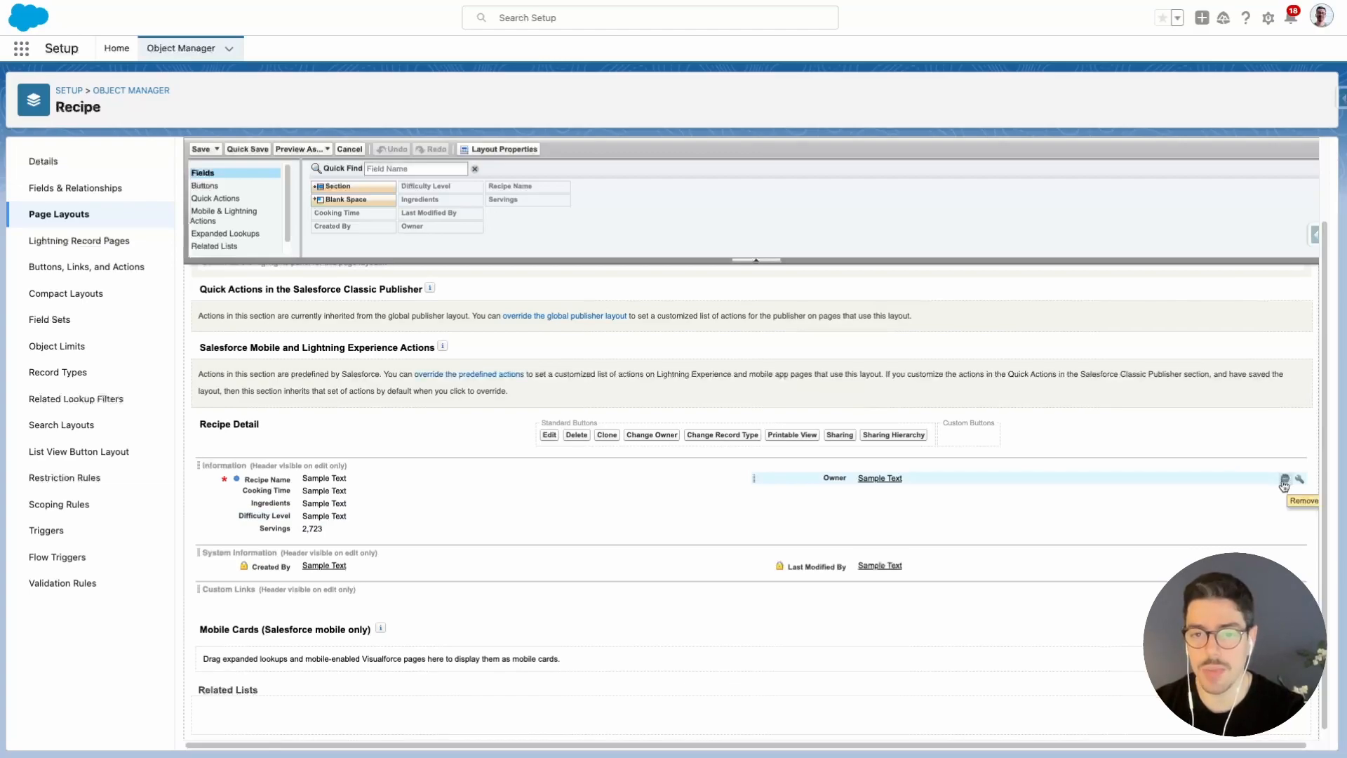
Remove the Owner field from the Recipe Layout's Information section.
click(1282, 481)
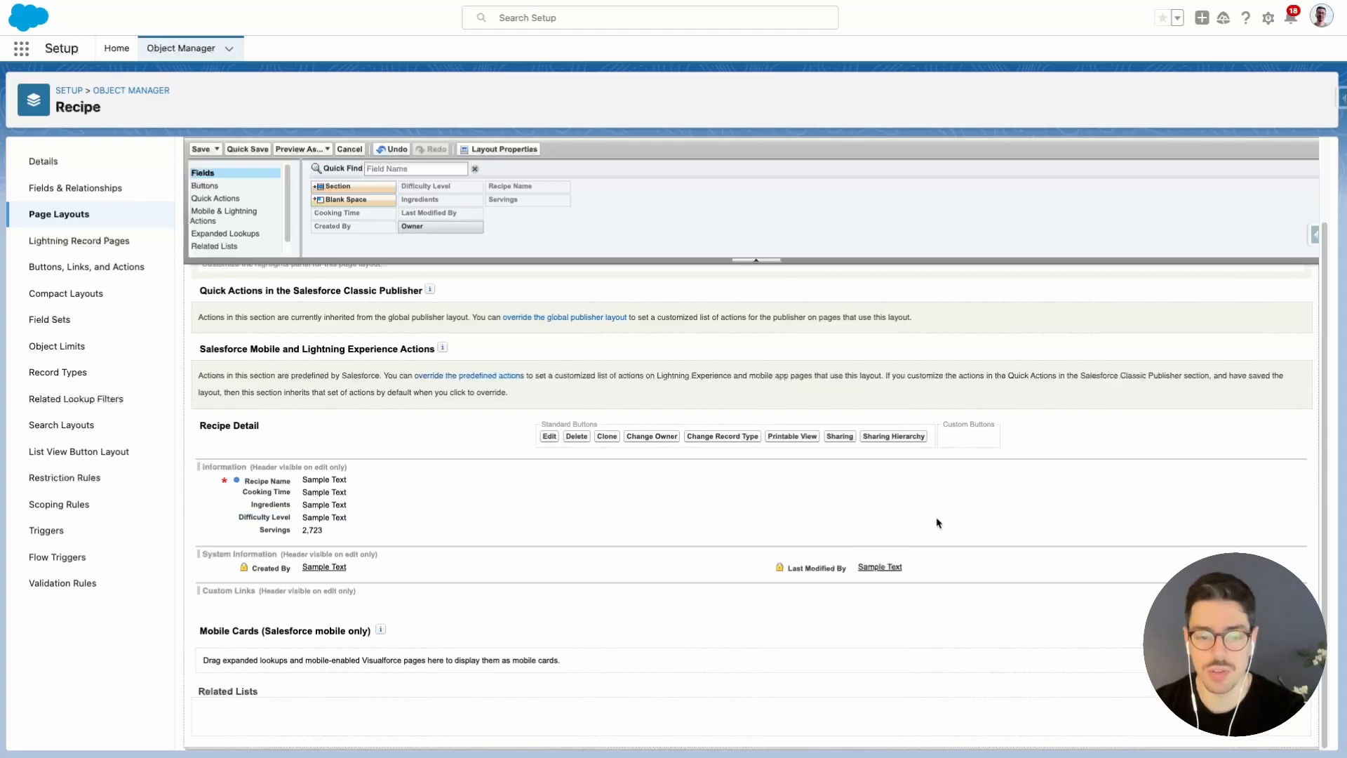
mouse_move(516, 303)
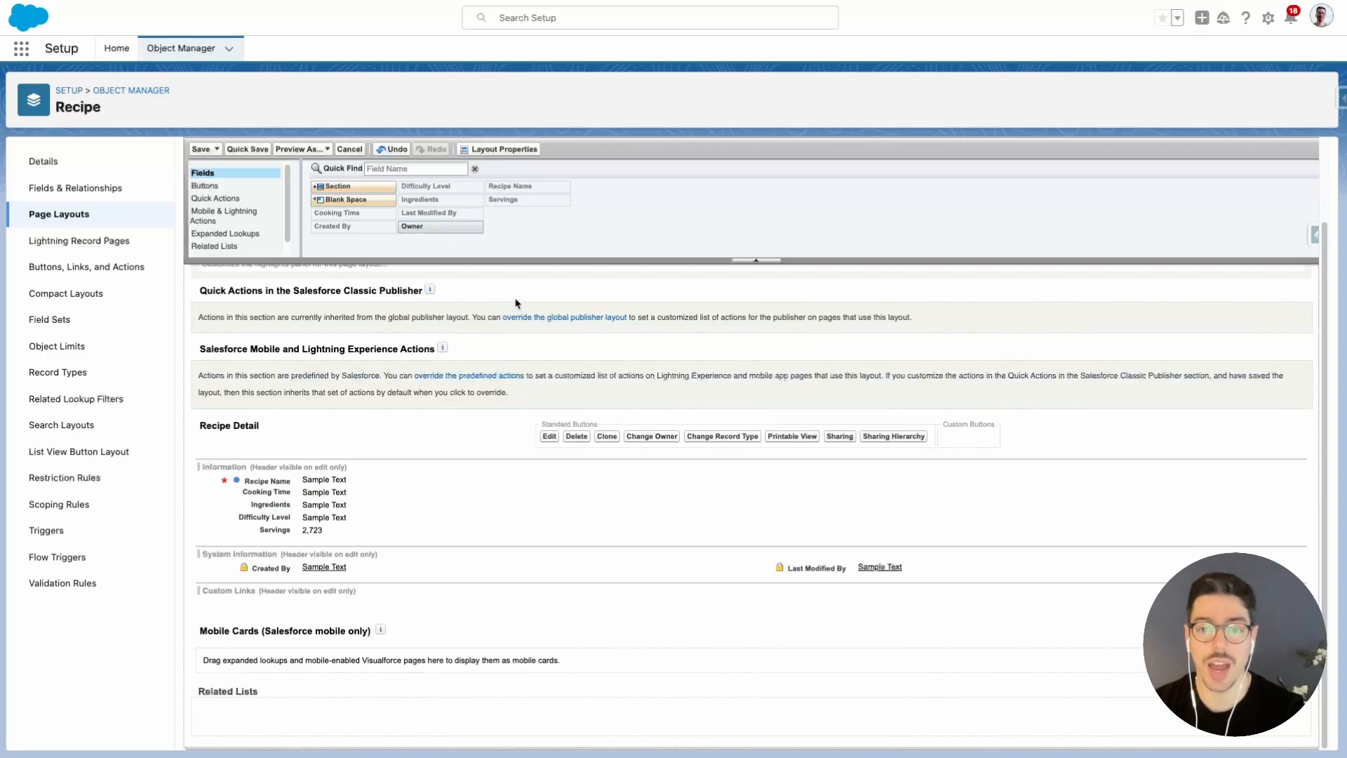
mouse_move(513, 294)
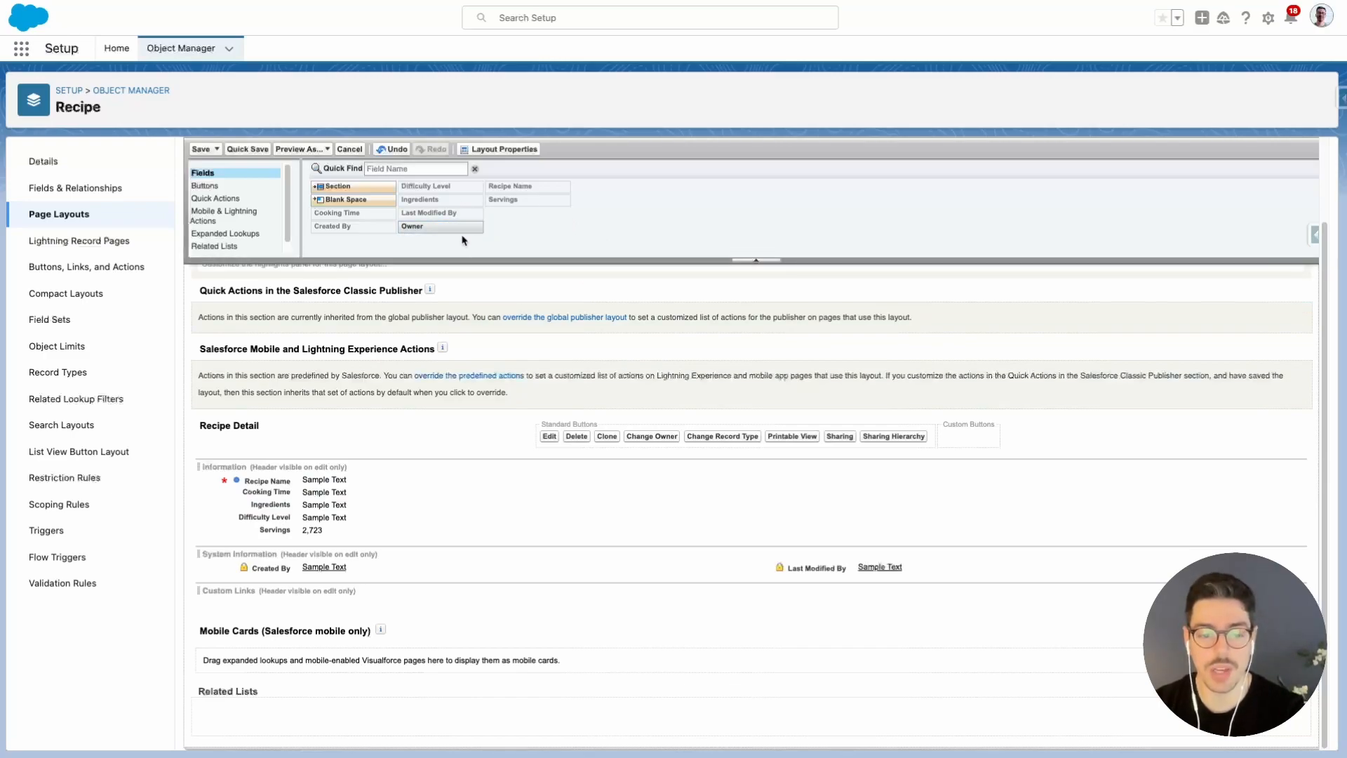
mouse_move(438, 227)
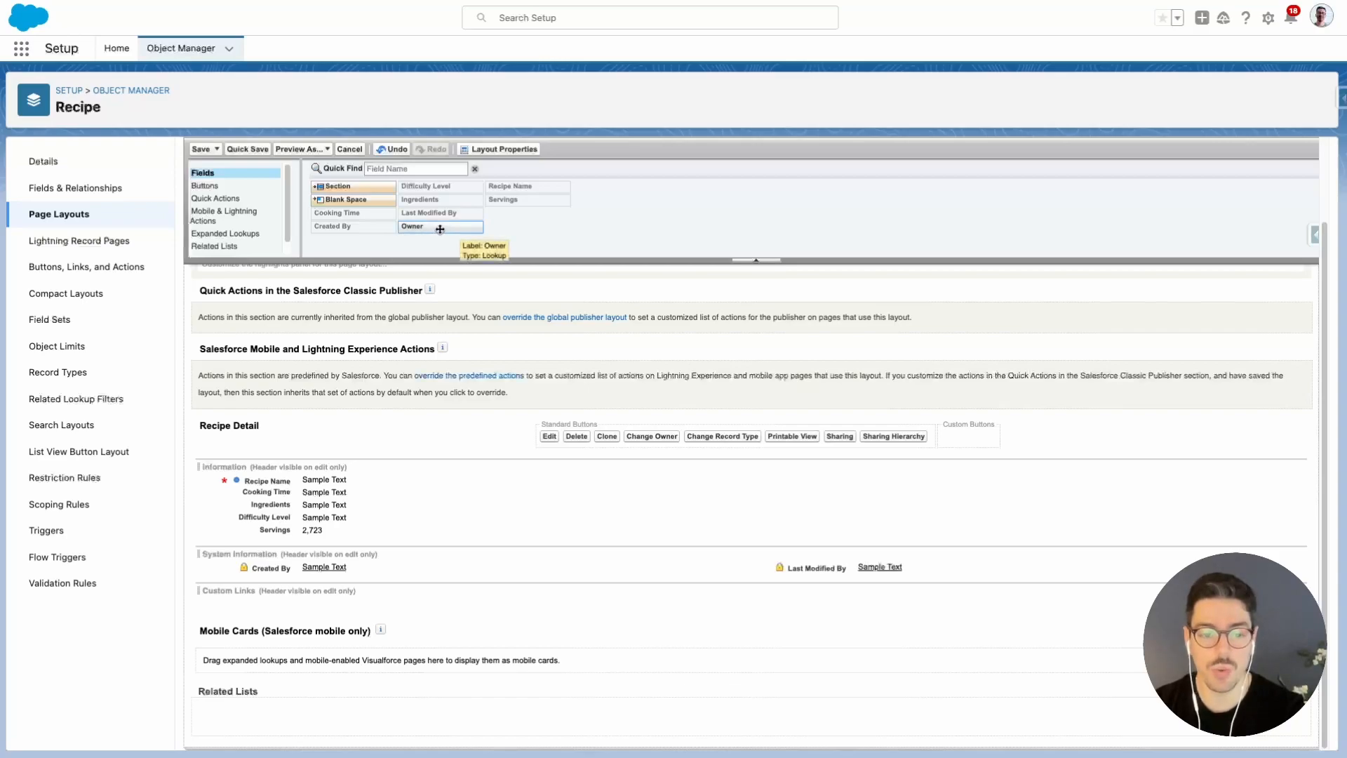
drag(440, 225, 865, 494)
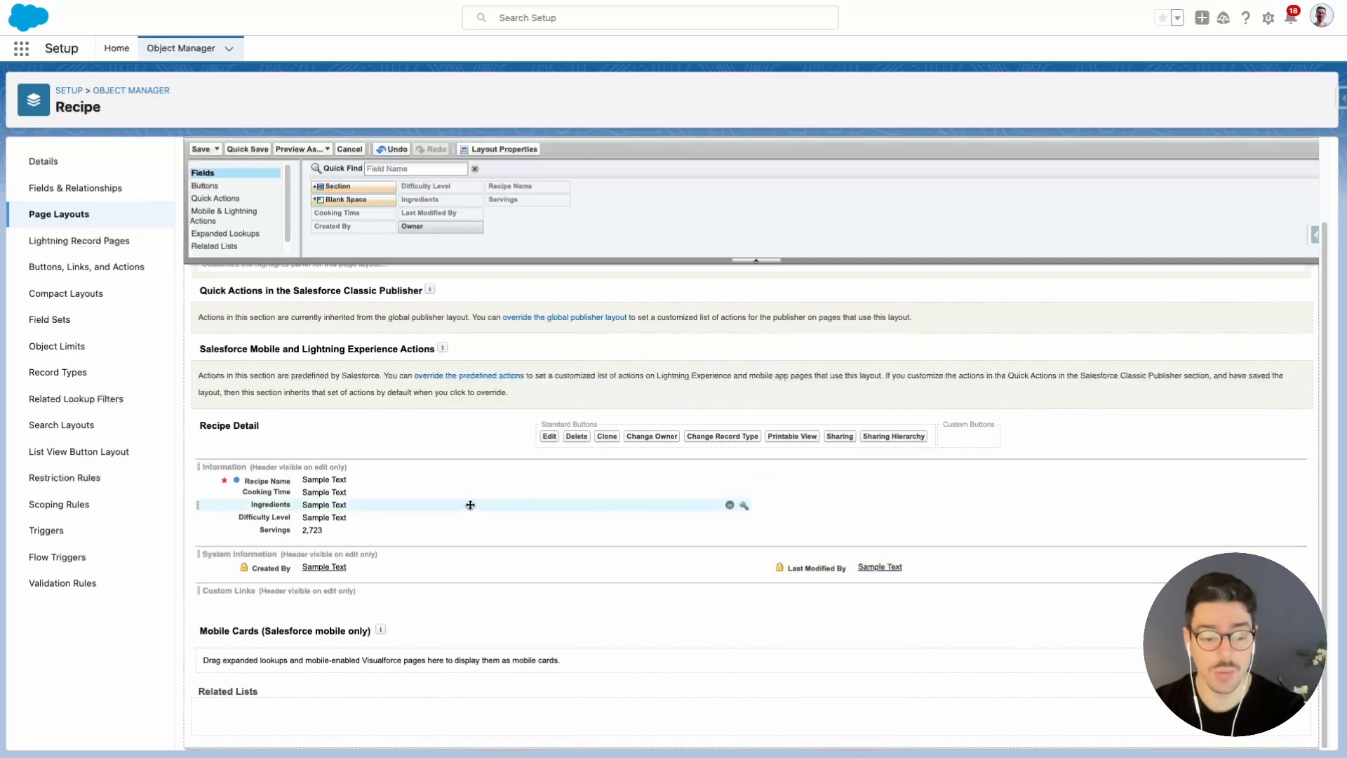
mouse_move(358, 511)
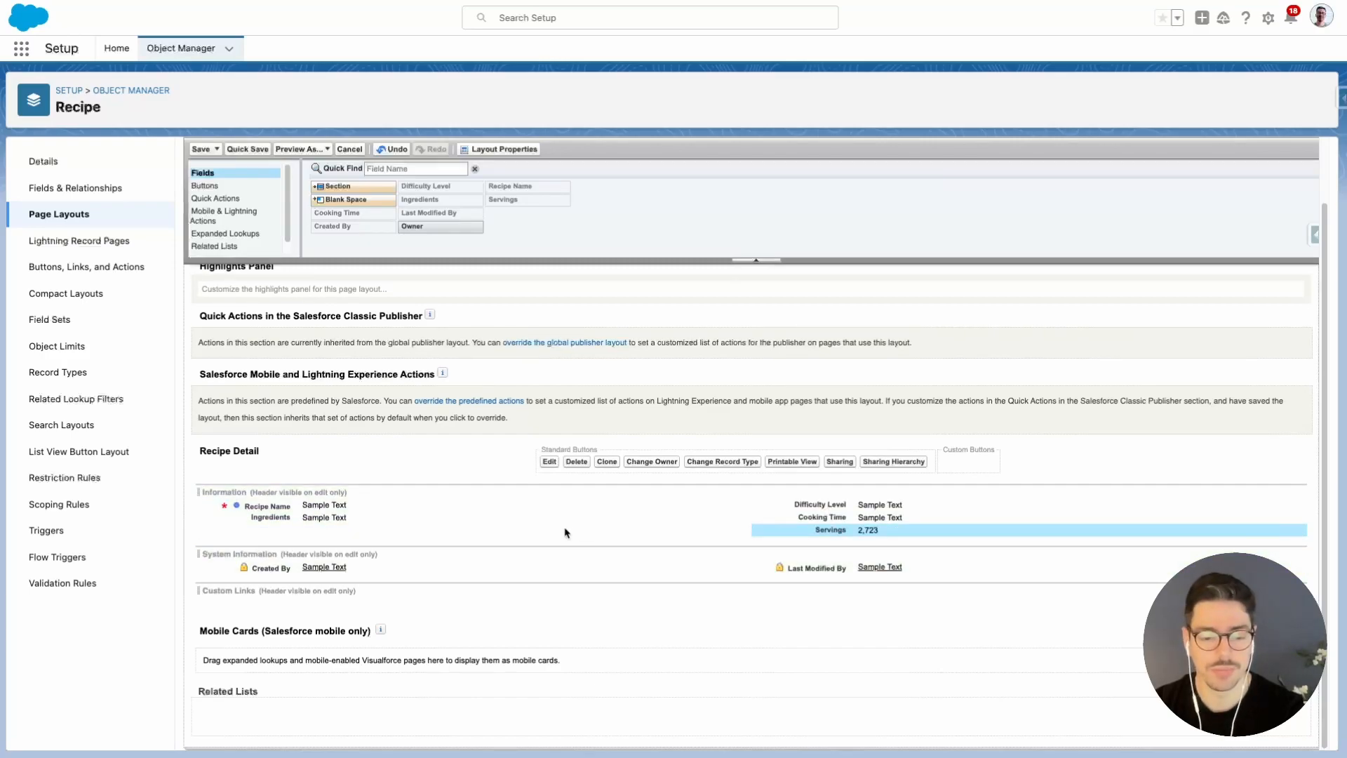
mouse_move(520, 539)
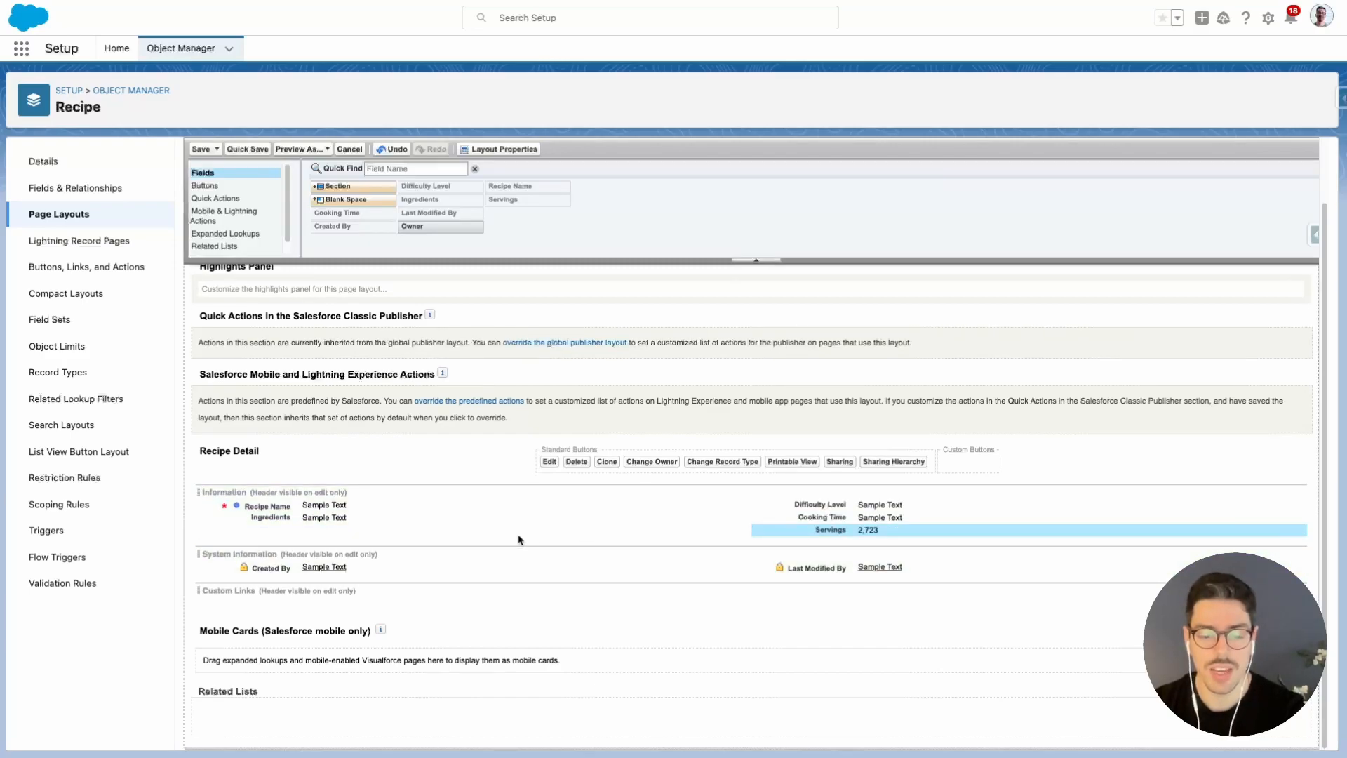
mouse_move(523, 541)
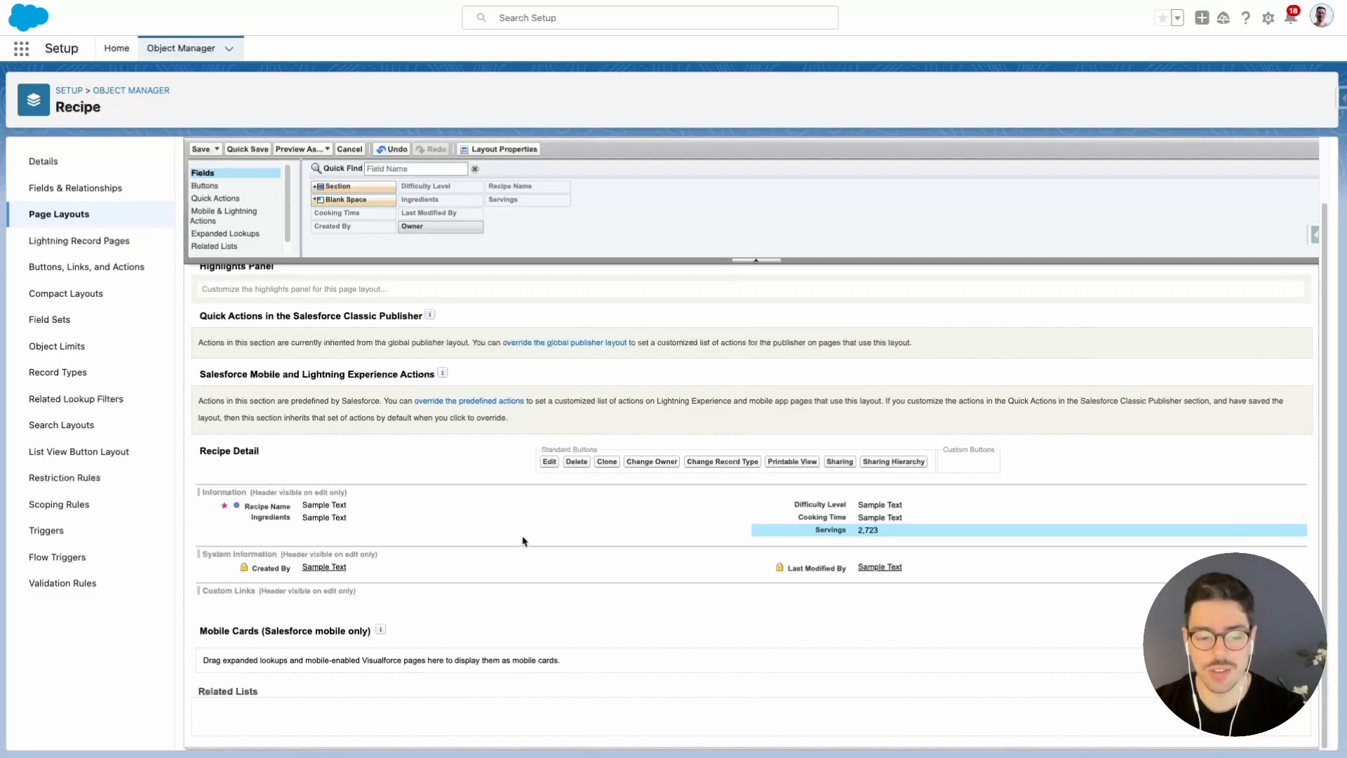
mouse_move(588, 543)
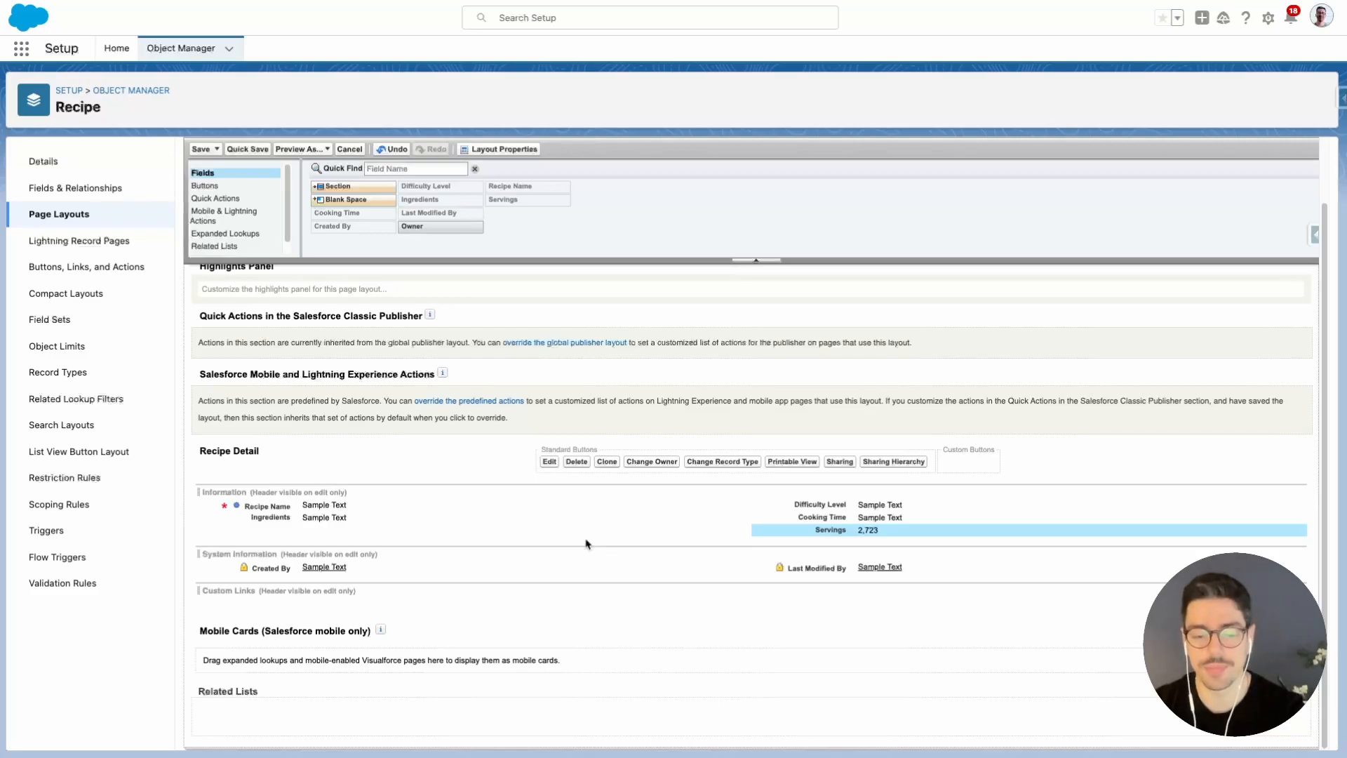
Save the Recipe Layout with Difficulty Level, Cooking Time and Servings in the right column.
click(201, 148)
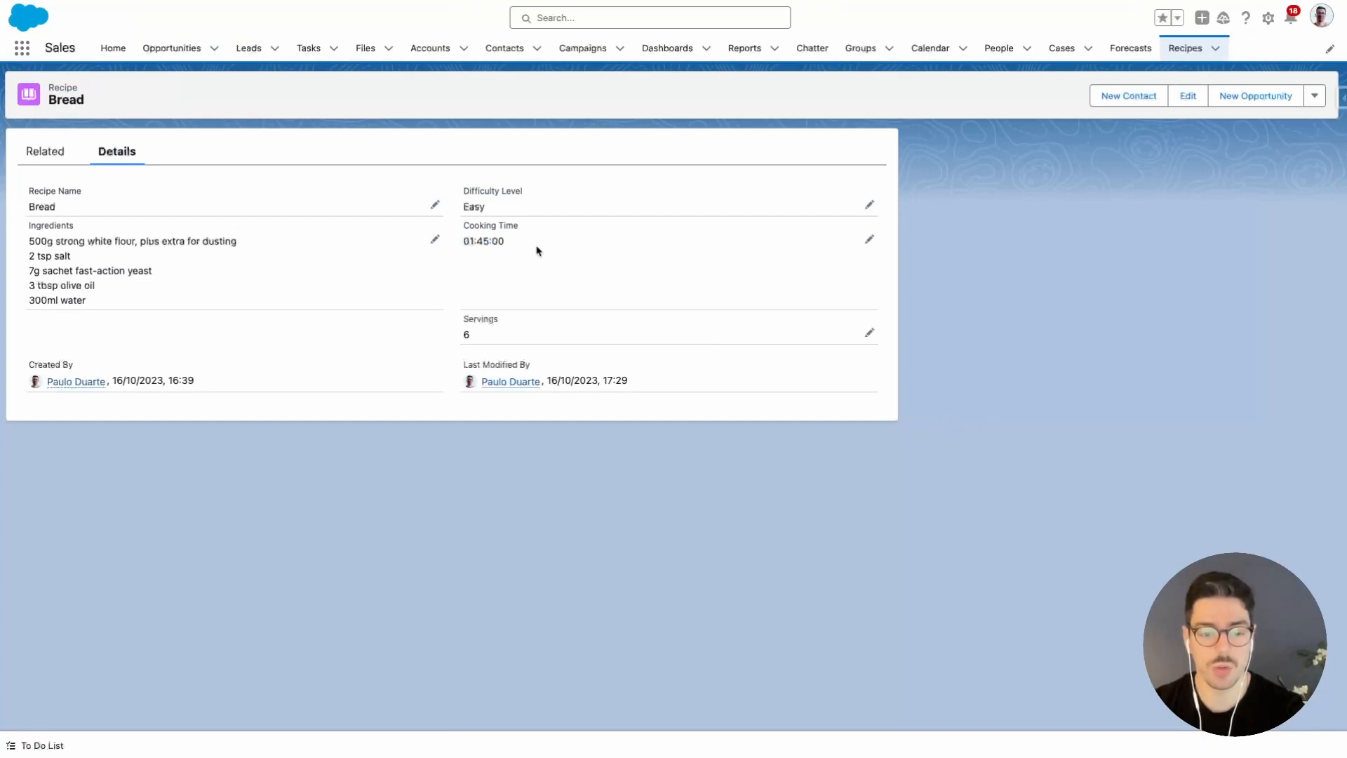
mouse_move(558, 301)
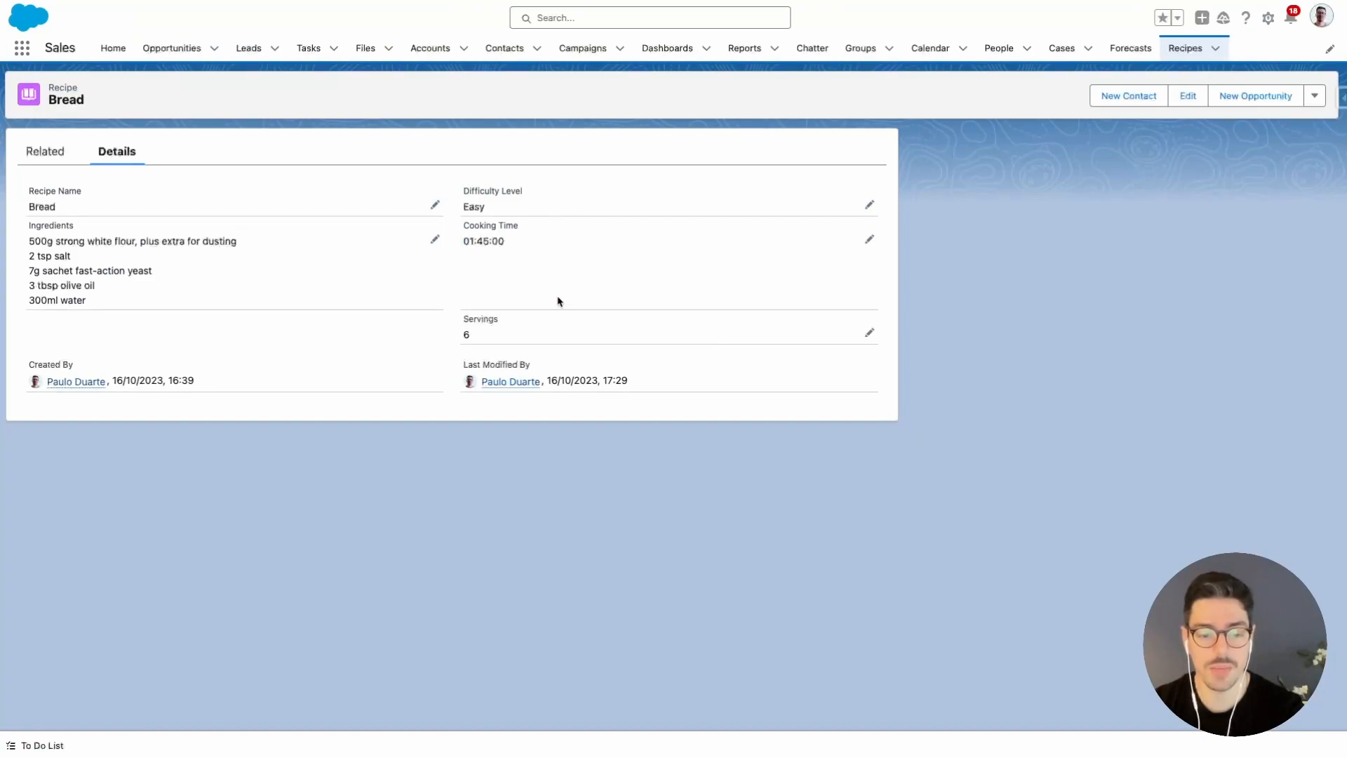
mouse_move(584, 263)
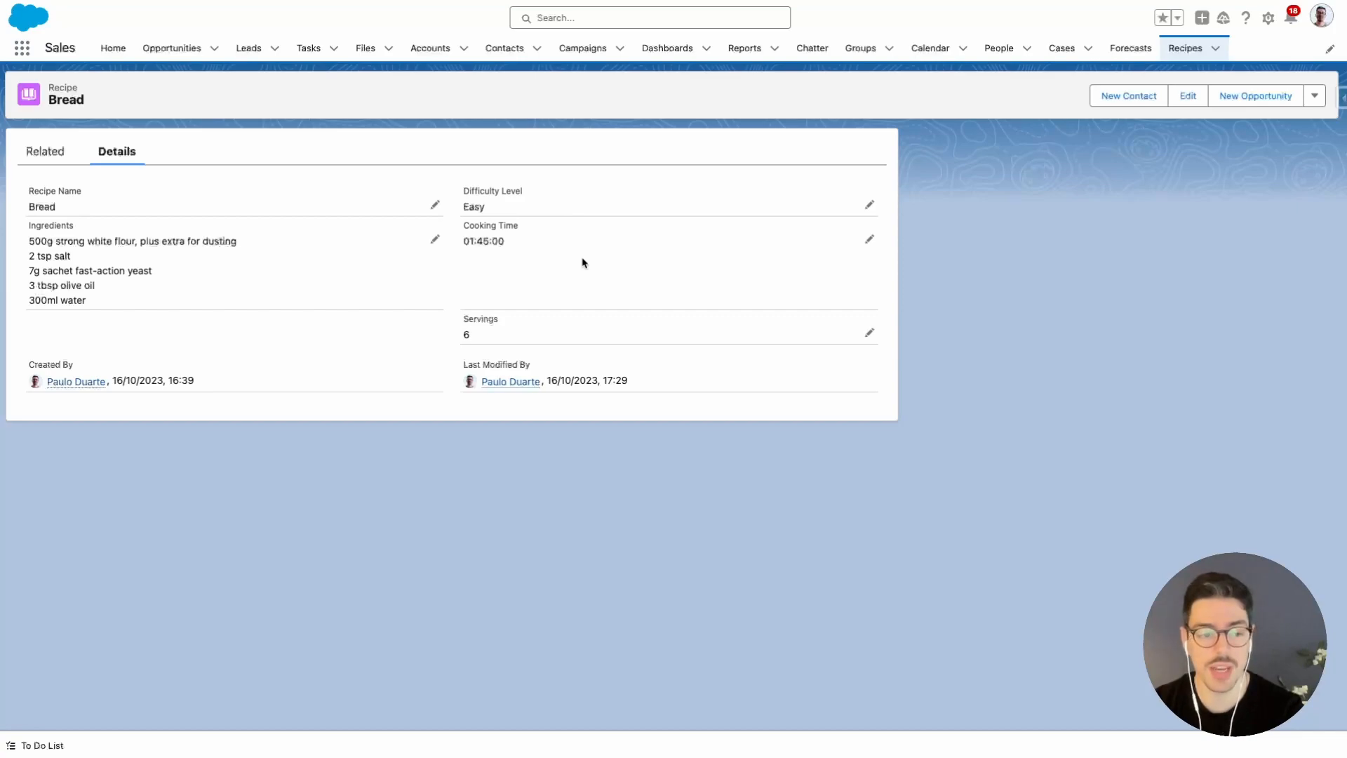
mouse_move(190, 256)
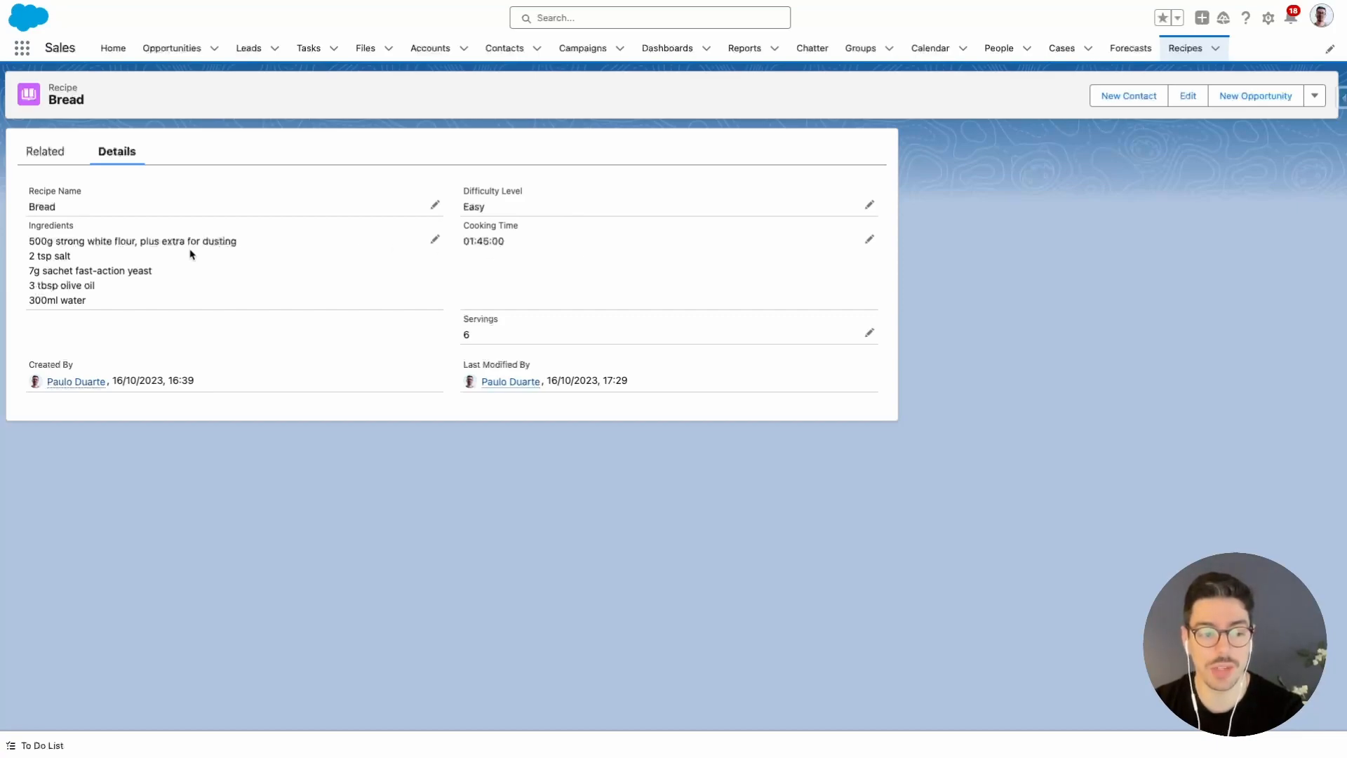
mouse_move(154, 237)
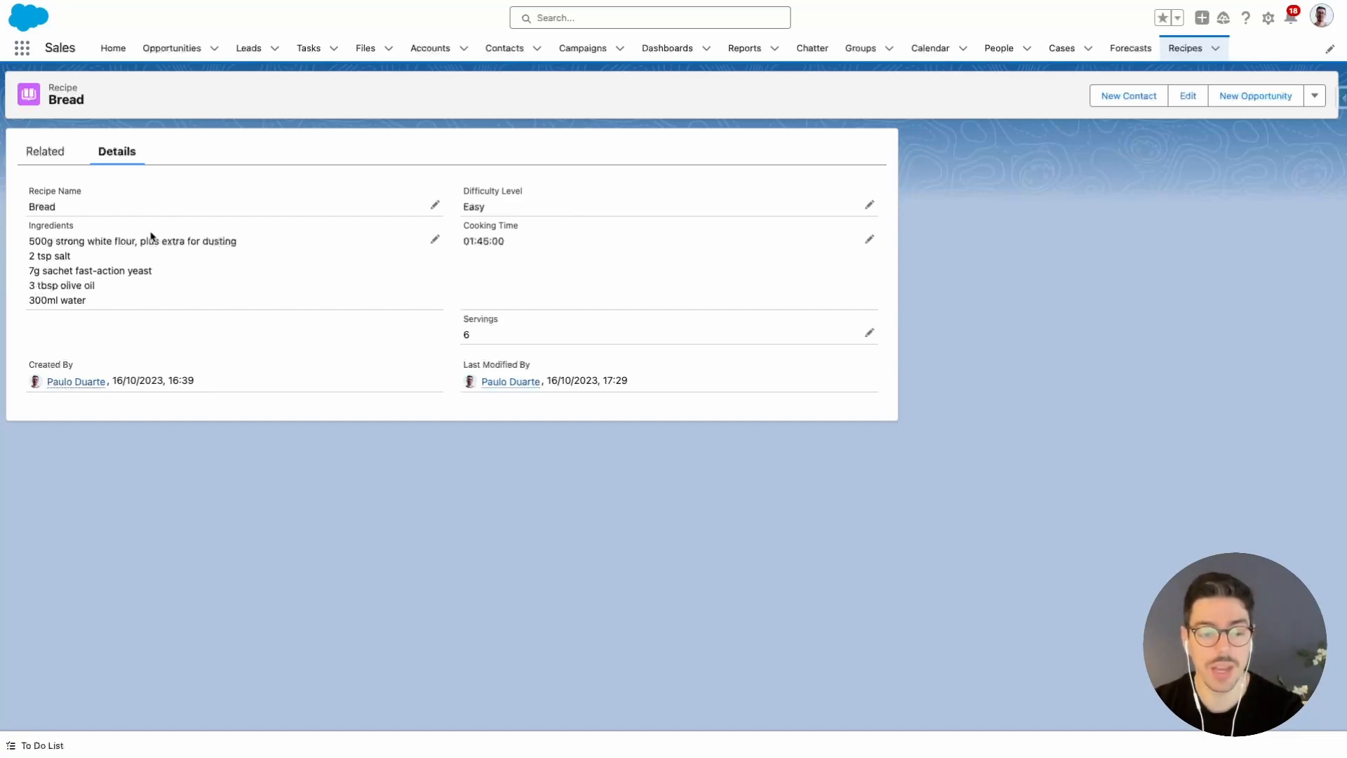
mouse_move(281, 351)
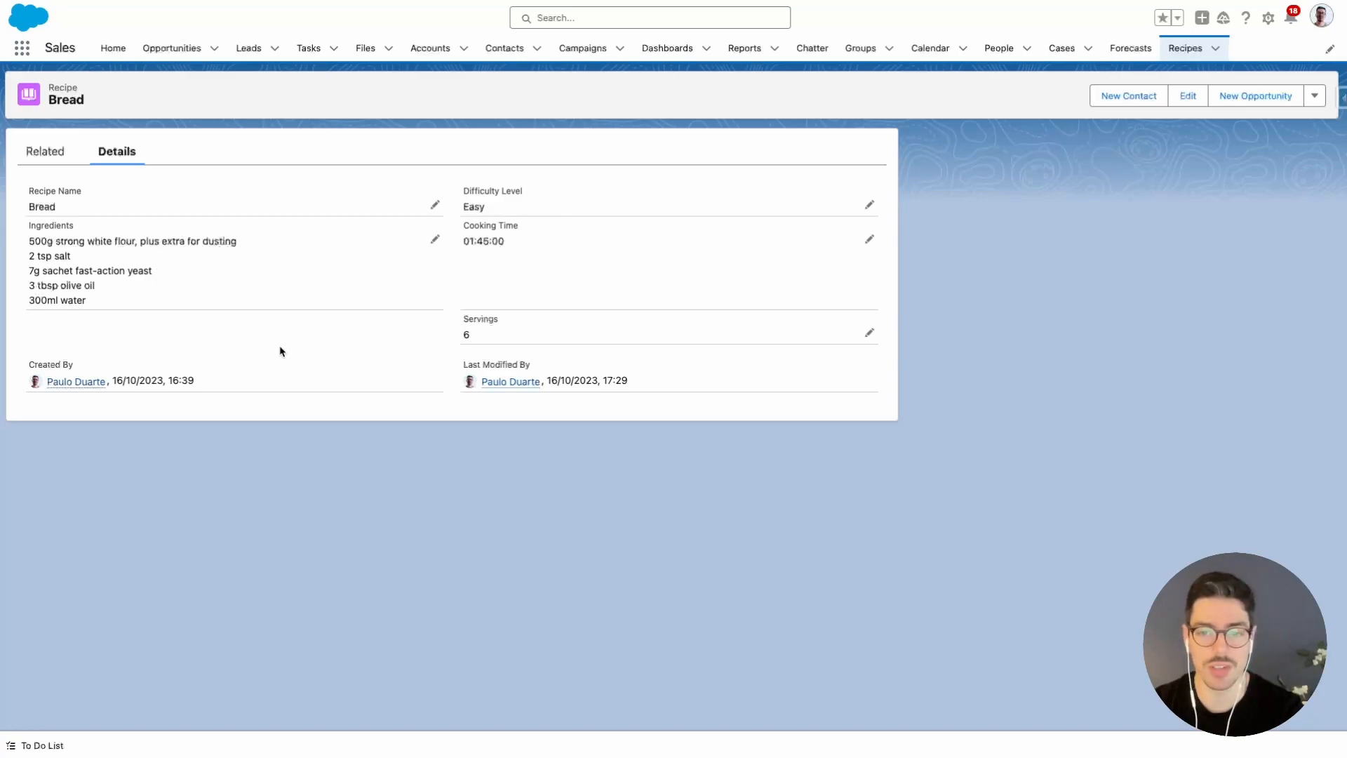